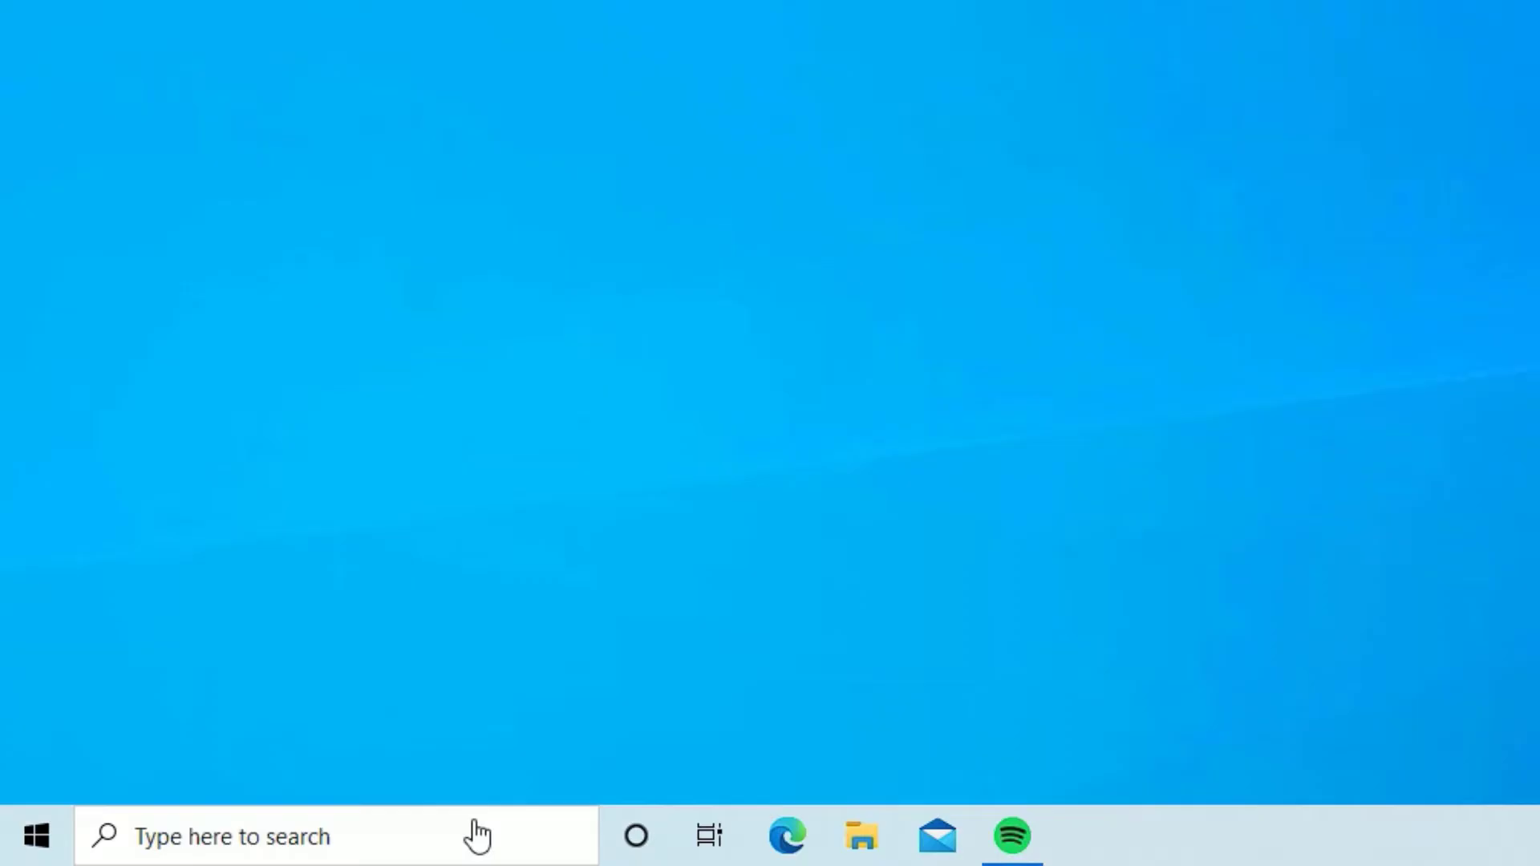
# Search Windows for 'control' and launch Control Panel from the results
pyautogui.click(334, 835)
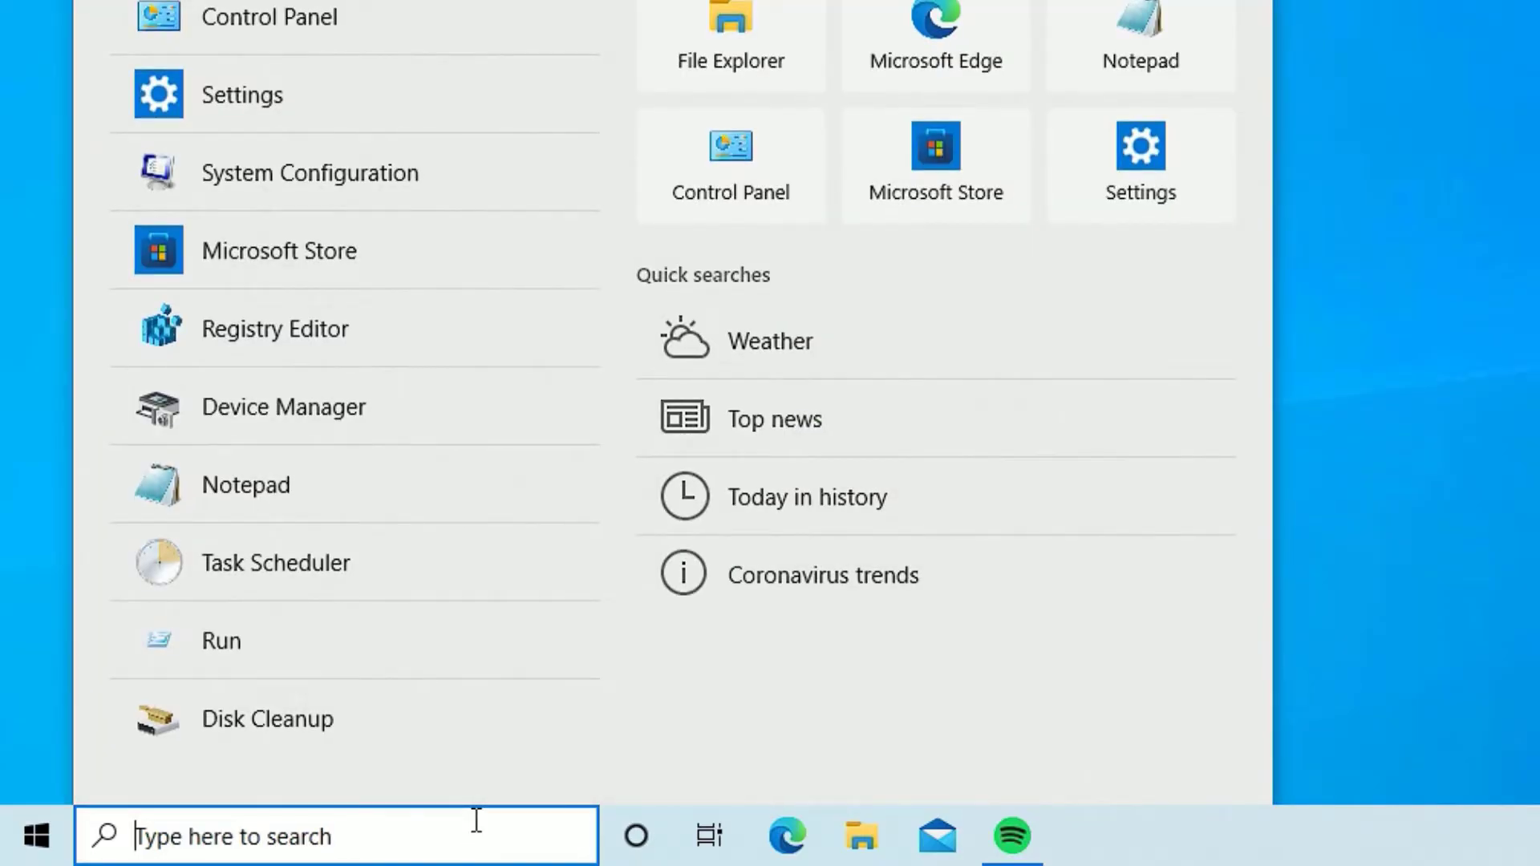
pyautogui.write('control')
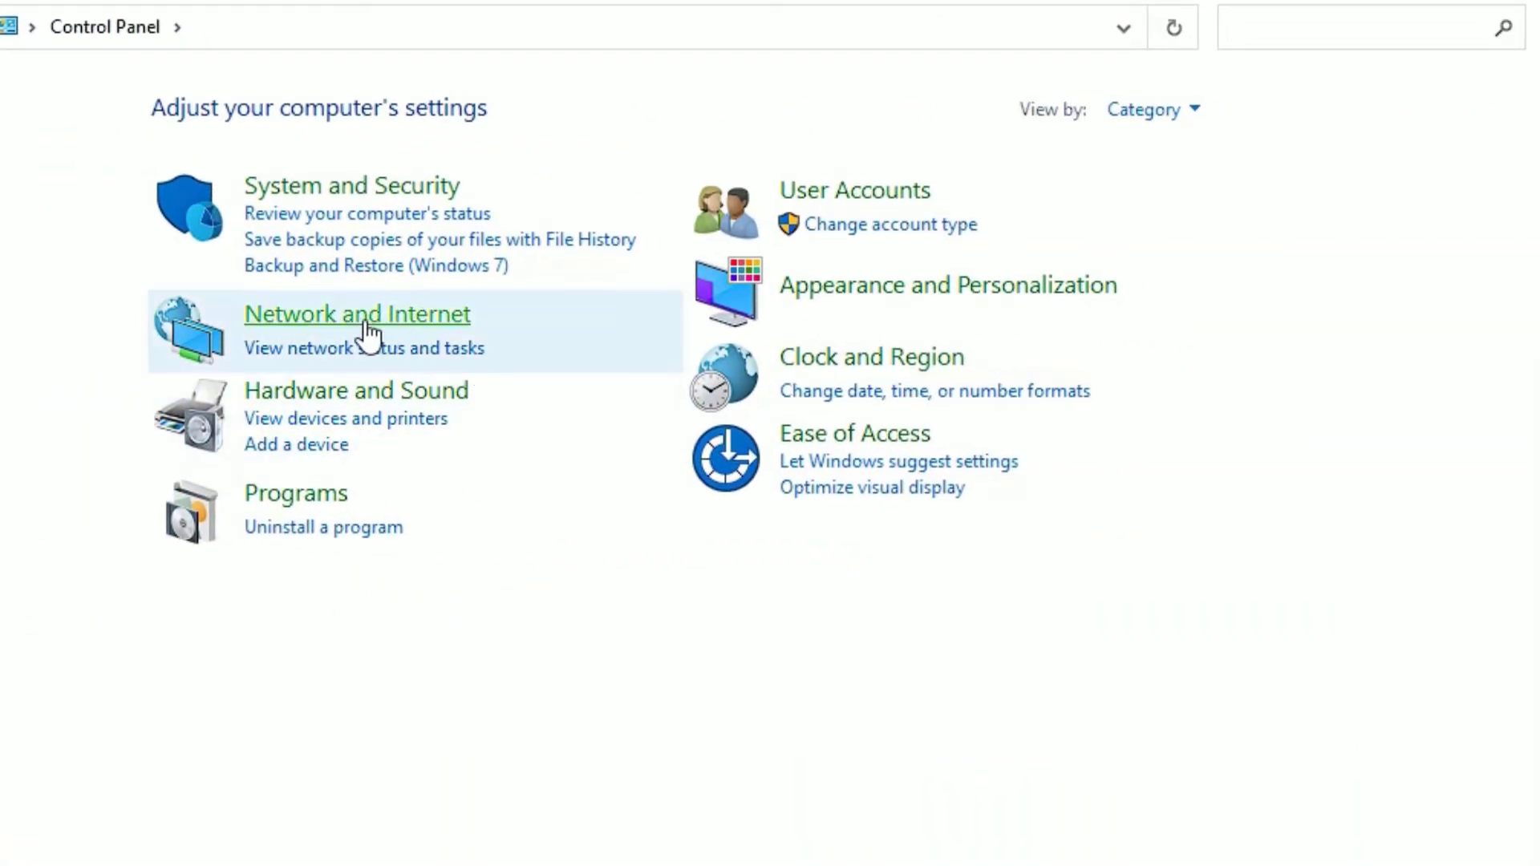
pyautogui.moveTo(1226, 194)
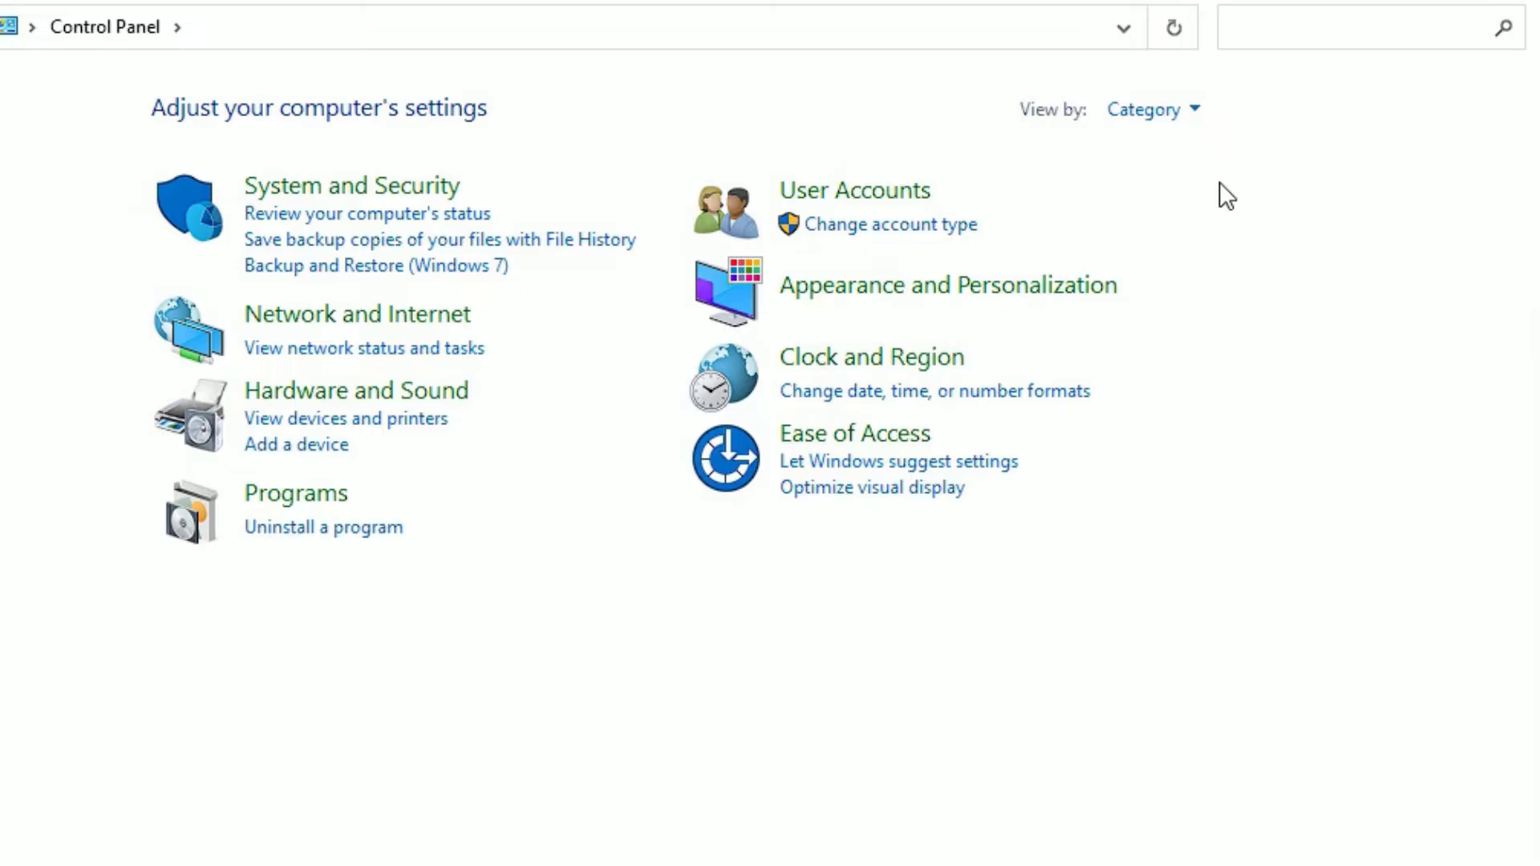
pyautogui.click(1151, 109)
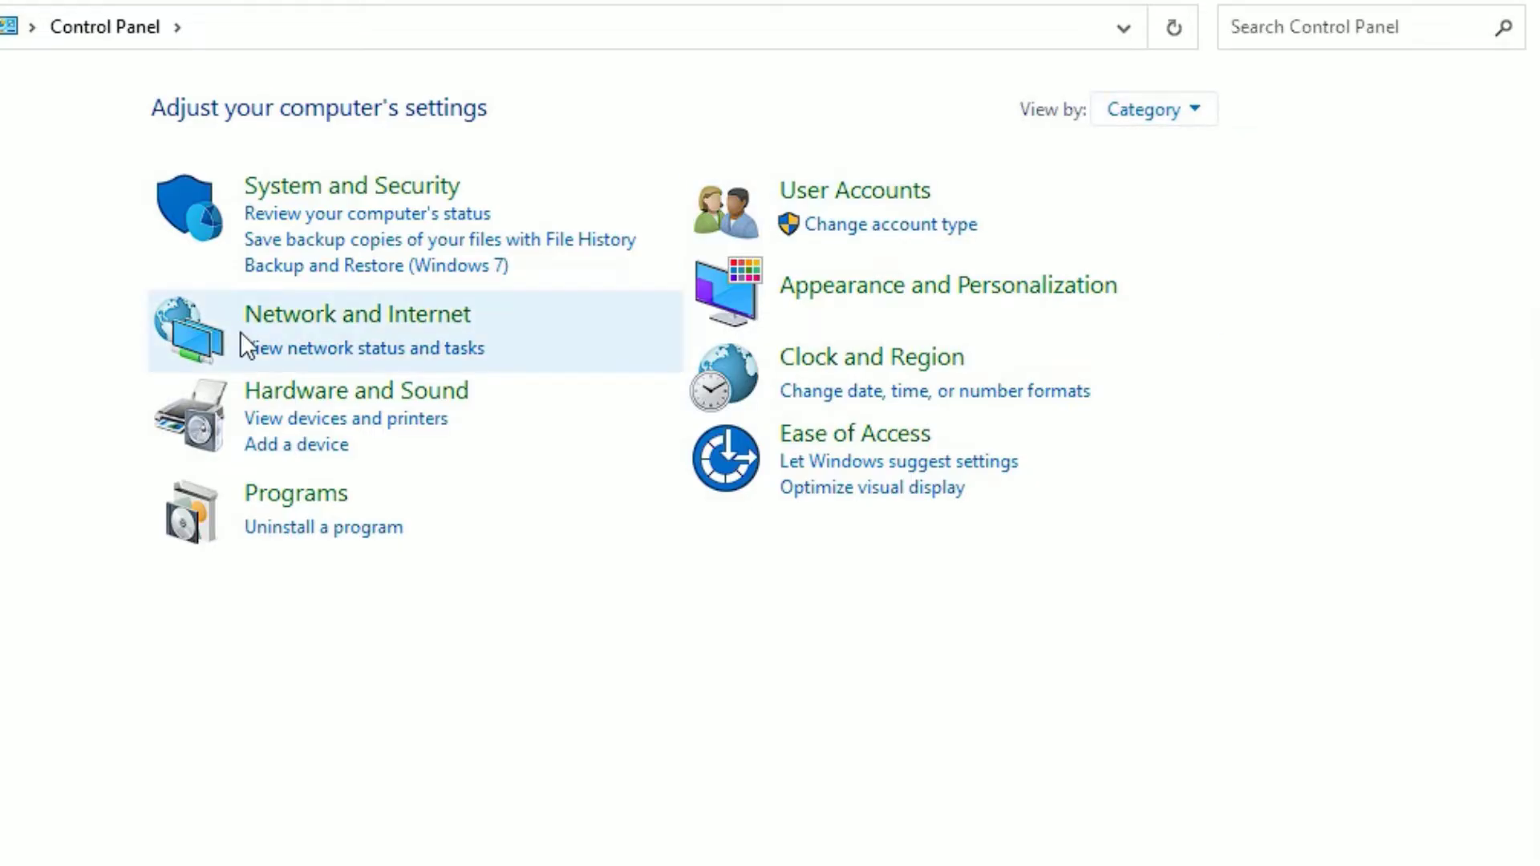
# Go via Network and Internet and Network and Sharing Center to Change adapter settings
pyautogui.click(355, 314)
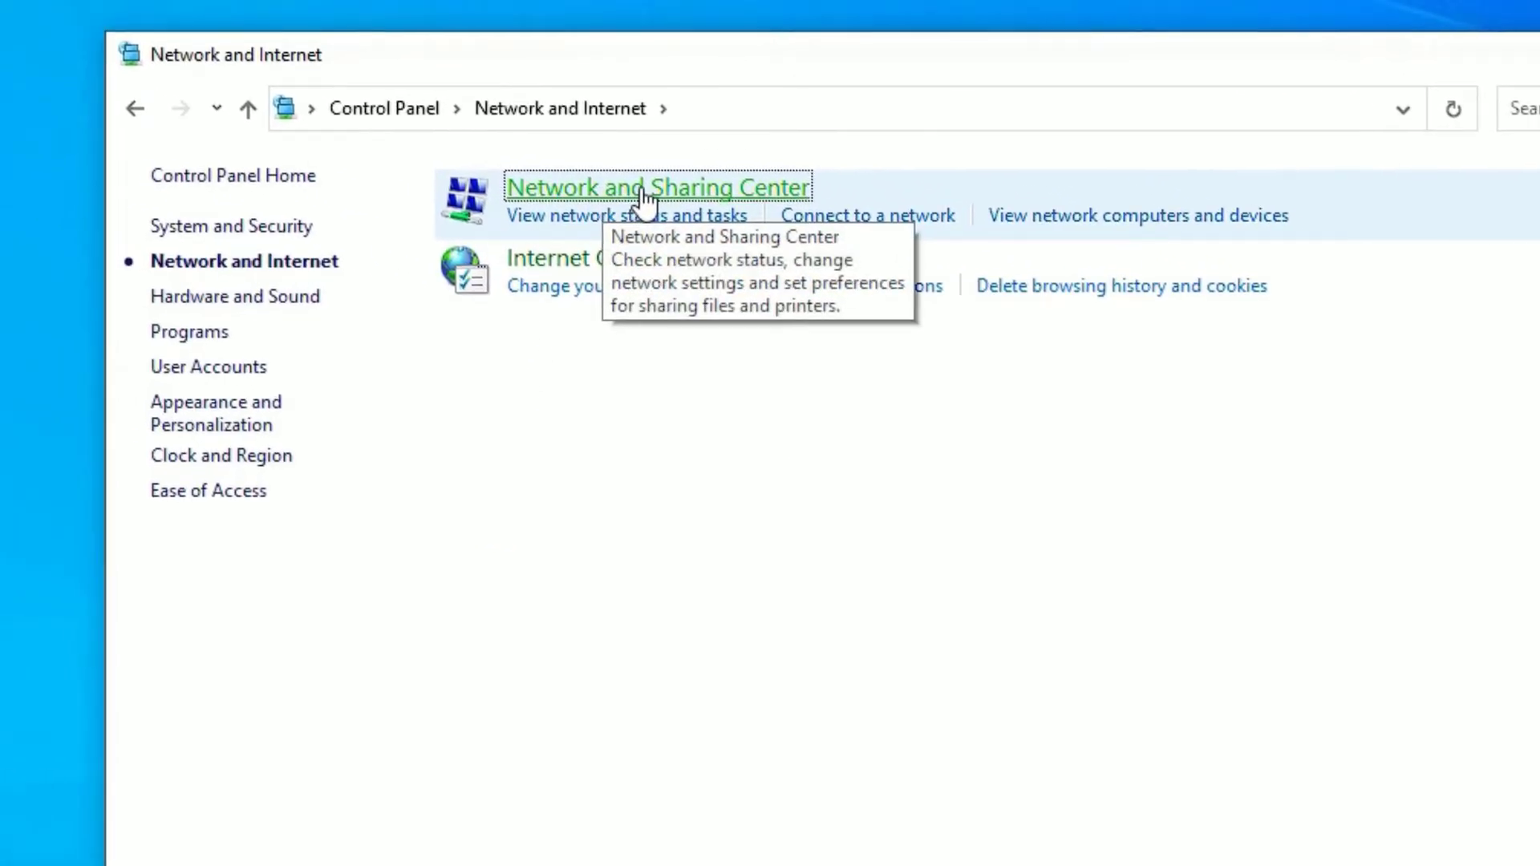
pyautogui.click(657, 187)
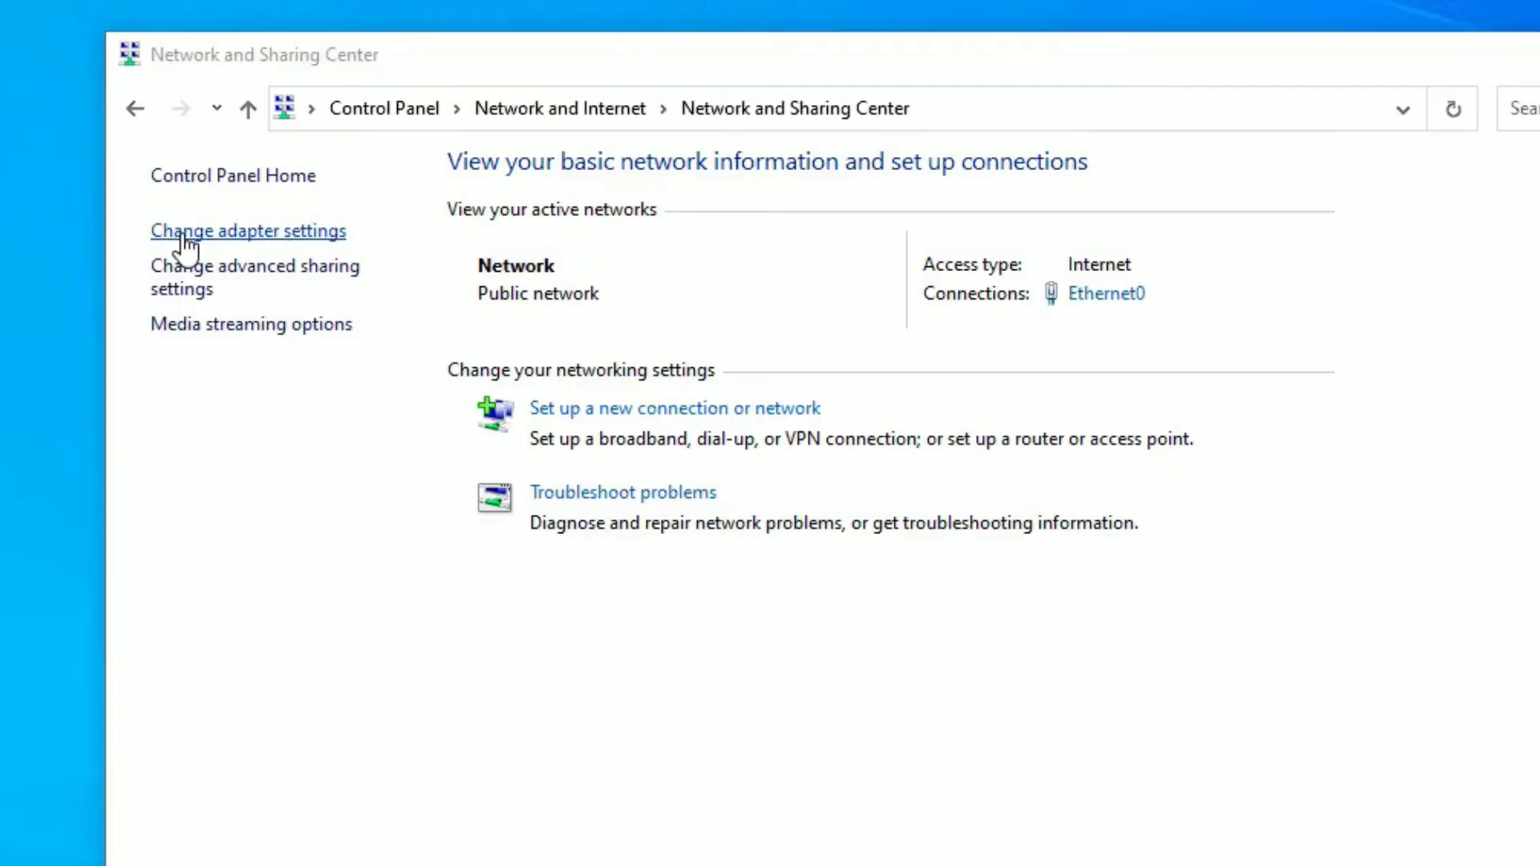
pyautogui.click(248, 231)
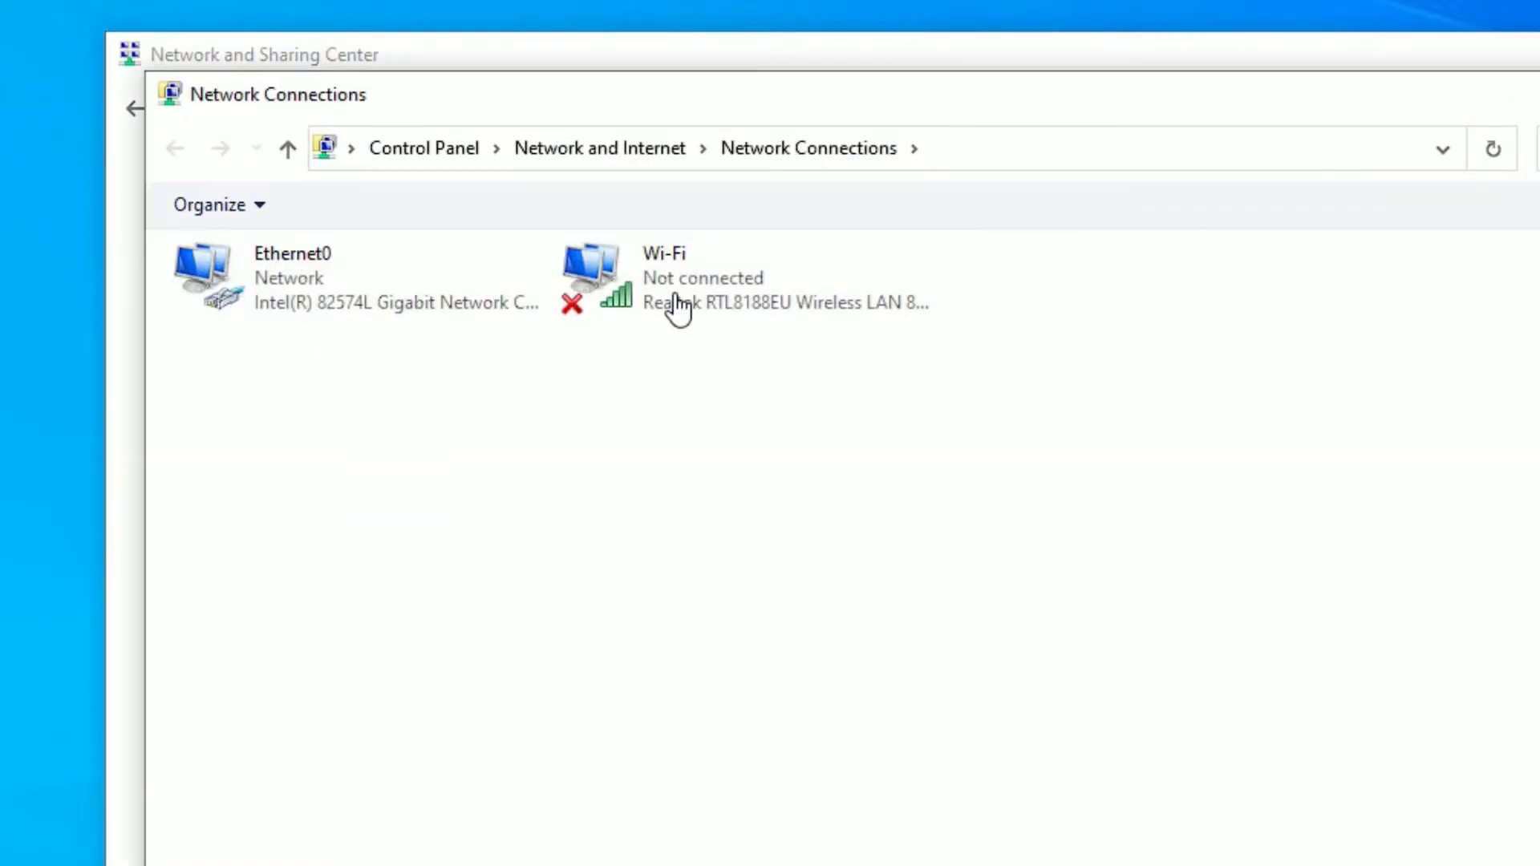
# Disable the Wi-Fi adapter, then enable it again from its context menu
pyautogui.rightClick(677, 280)
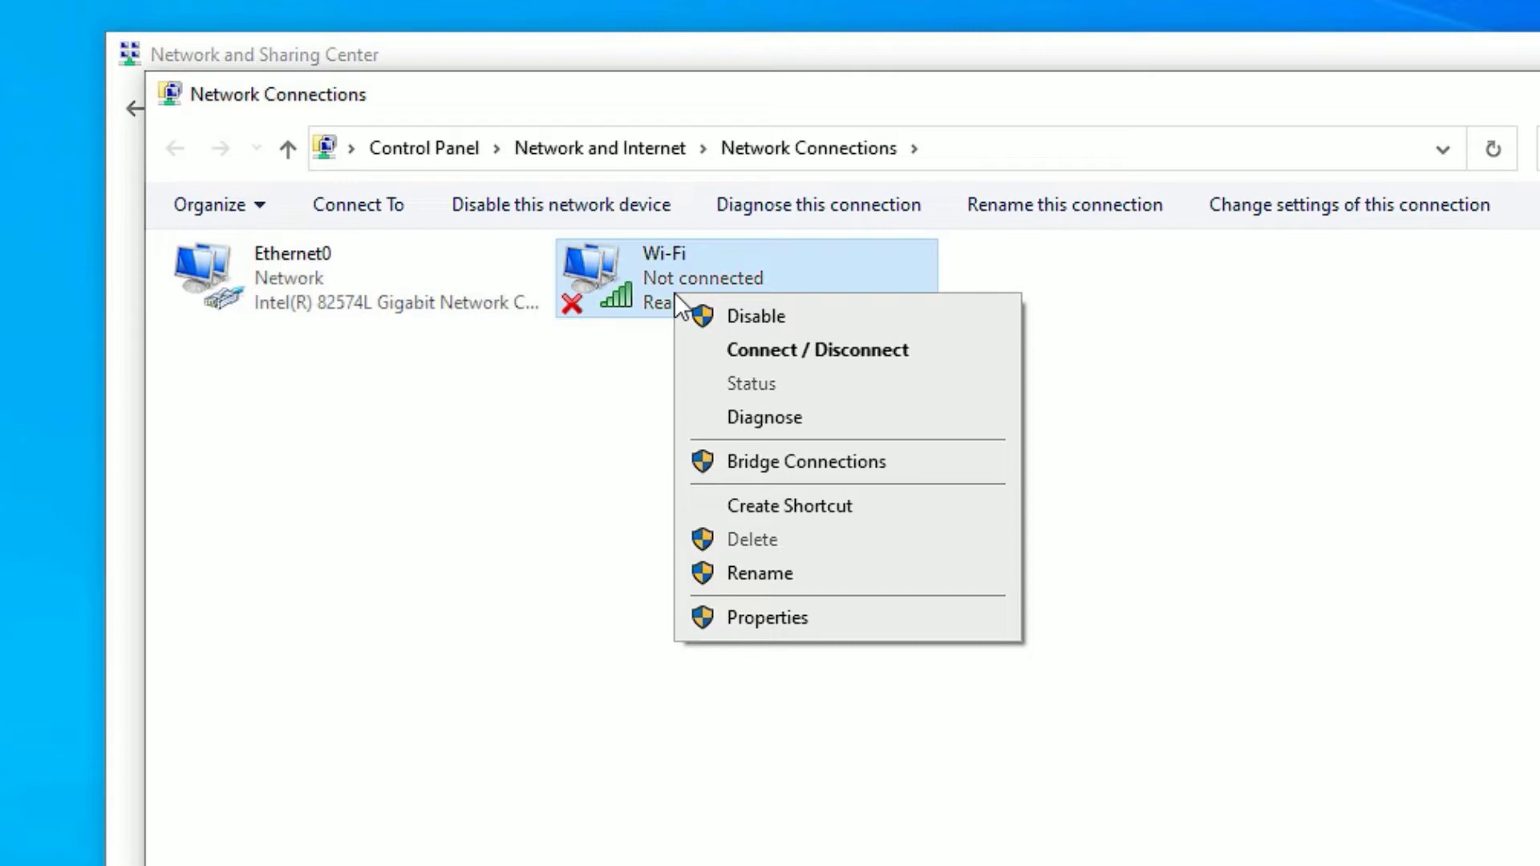
pyautogui.click(756, 315)
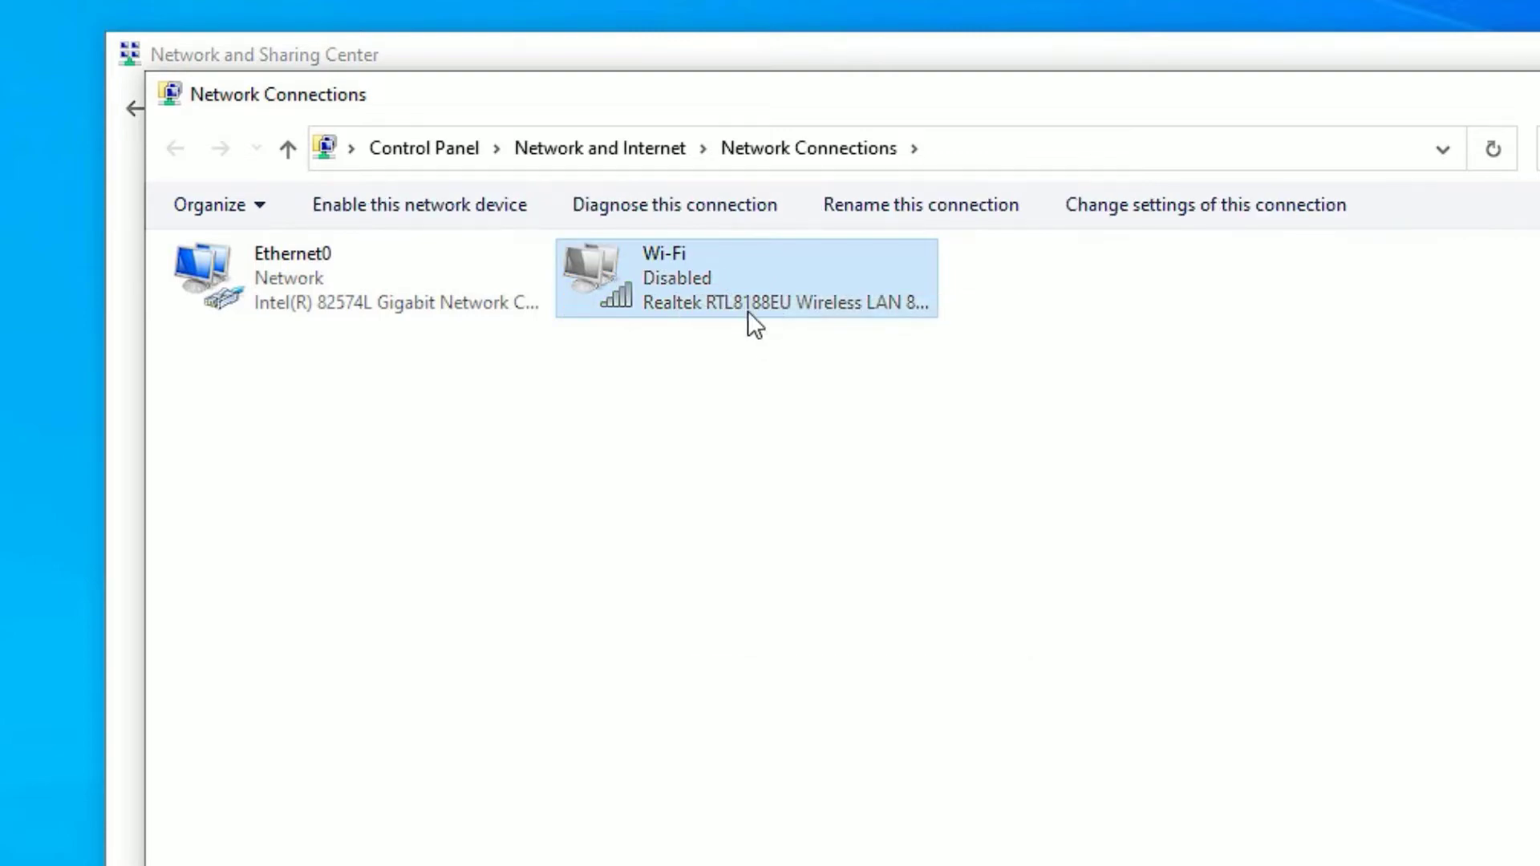
pyautogui.rightClick(752, 324)
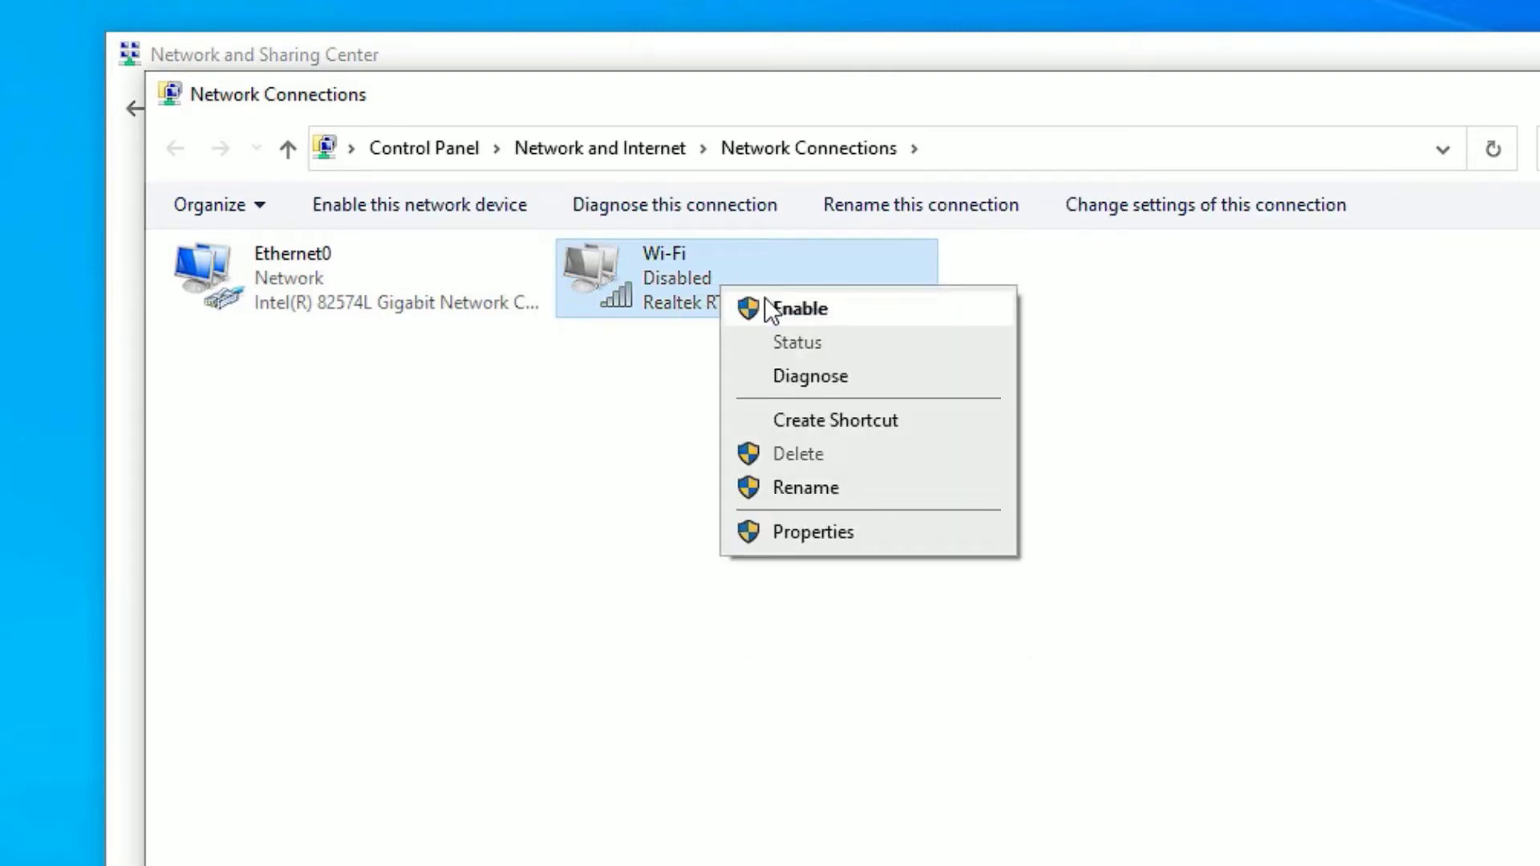
pyautogui.click(800, 307)
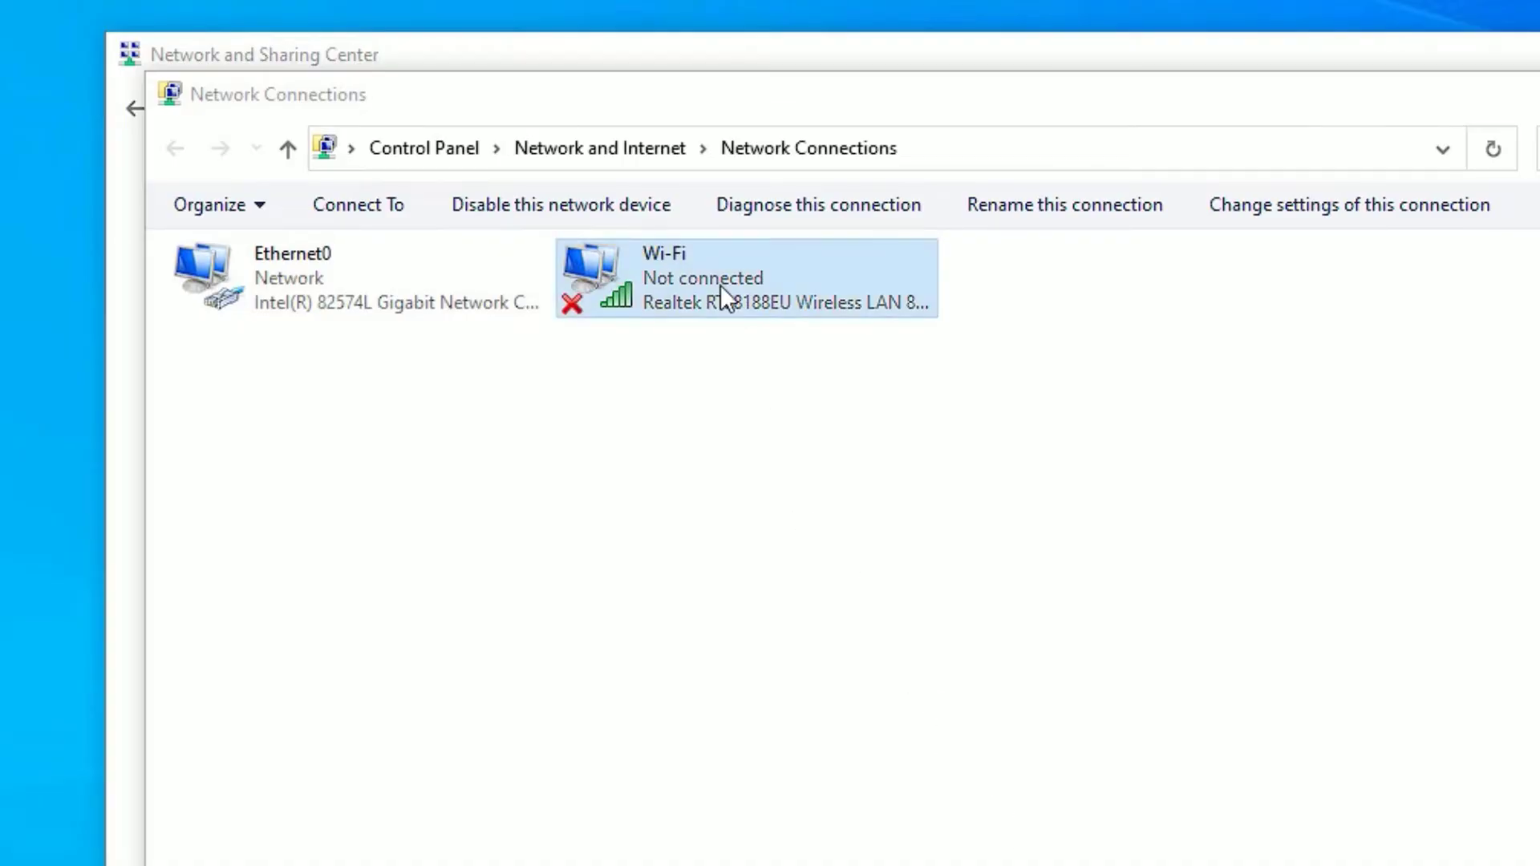
# Toggle 'Allow the computer to turn off this device to save power' in the Wi-Fi adapter's Power Management
pyautogui.rightClick(721, 294)
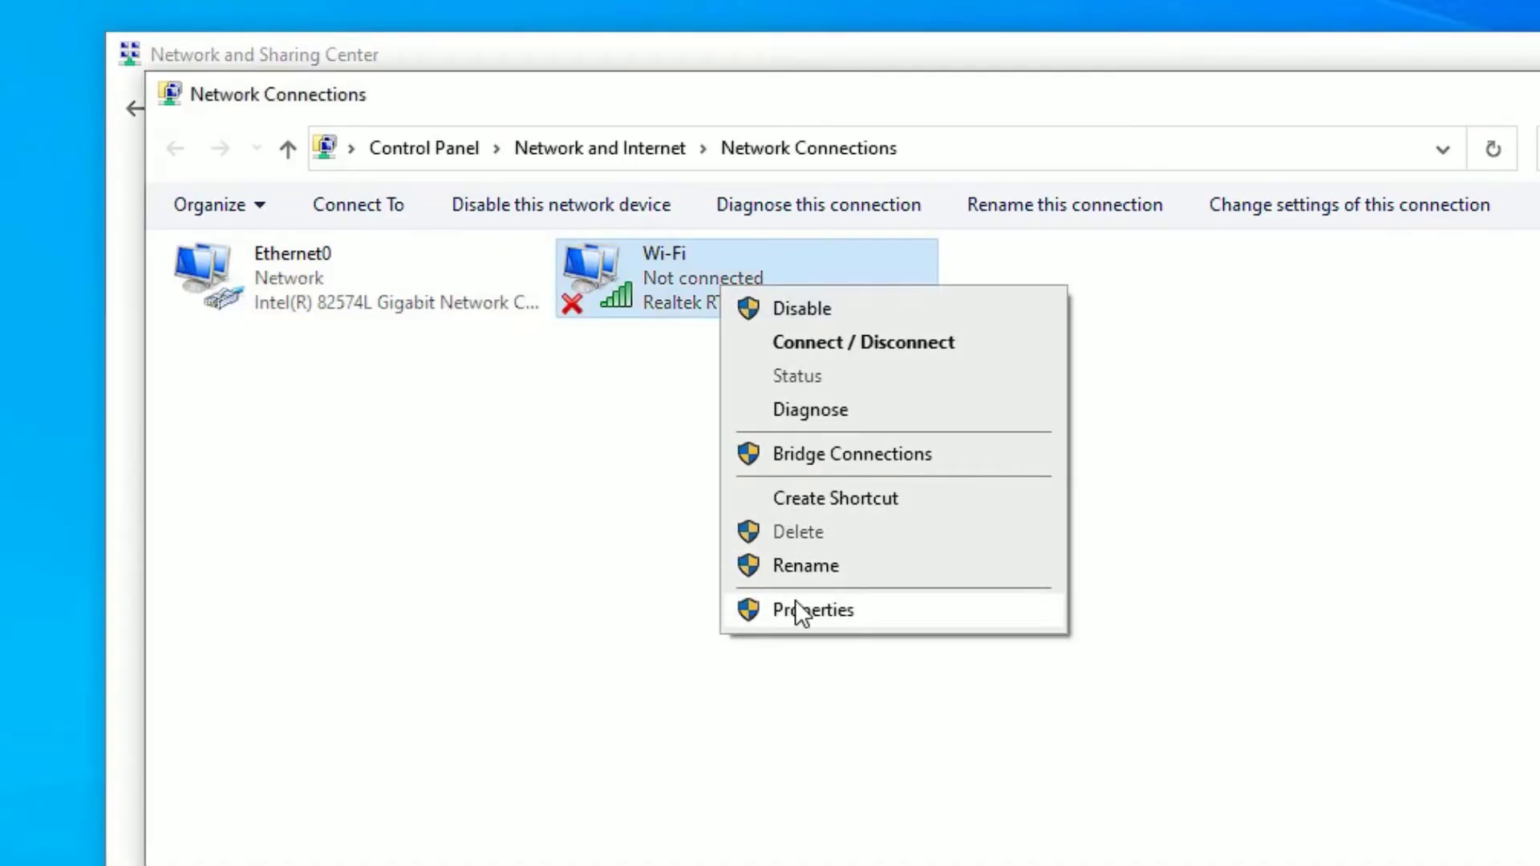
pyautogui.click(810, 609)
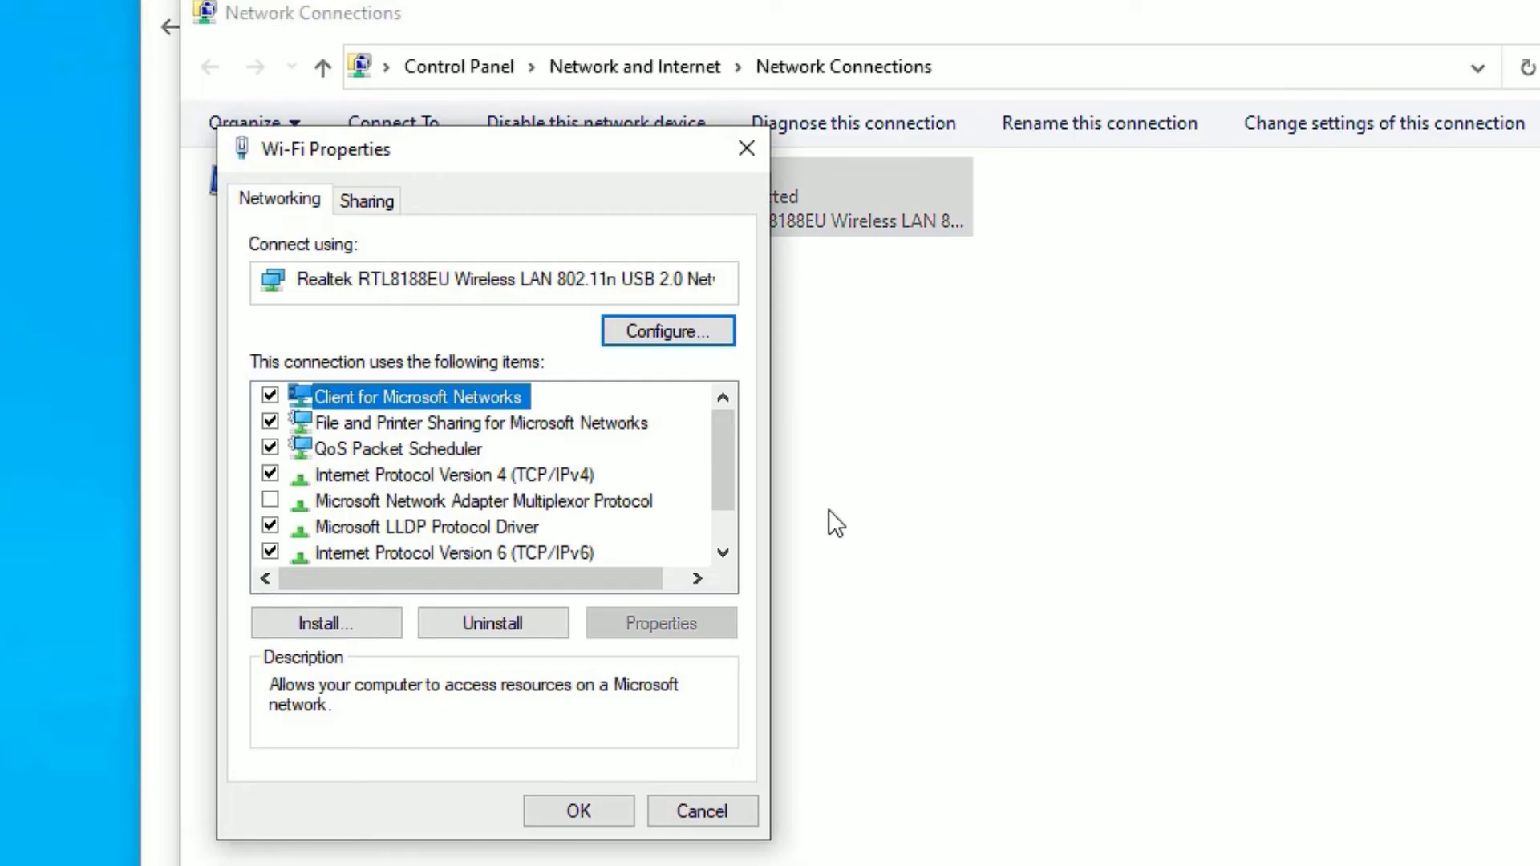
pyautogui.click(666, 329)
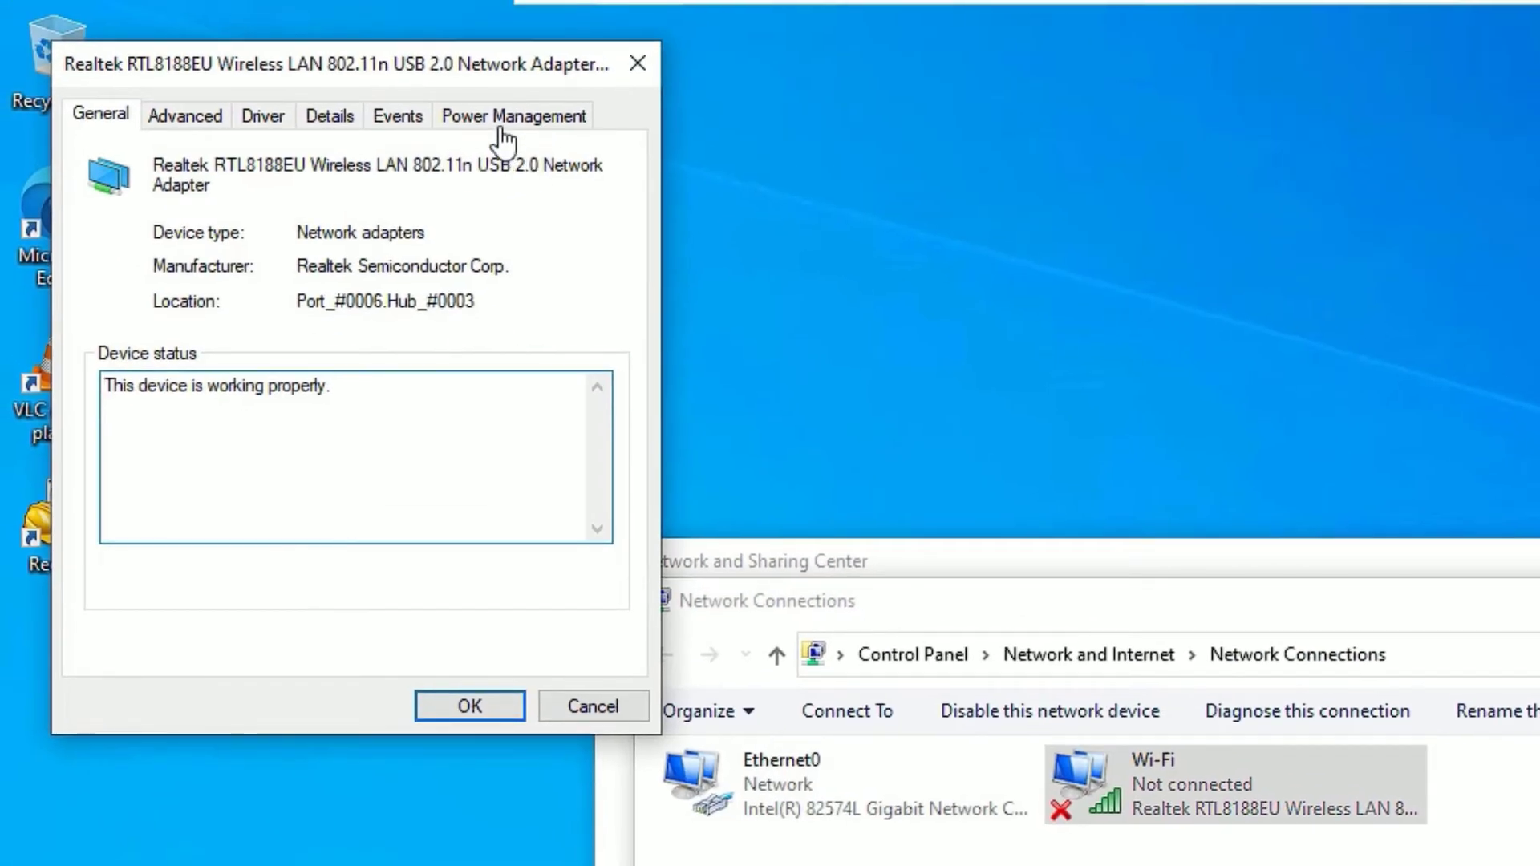
pyautogui.click(513, 115)
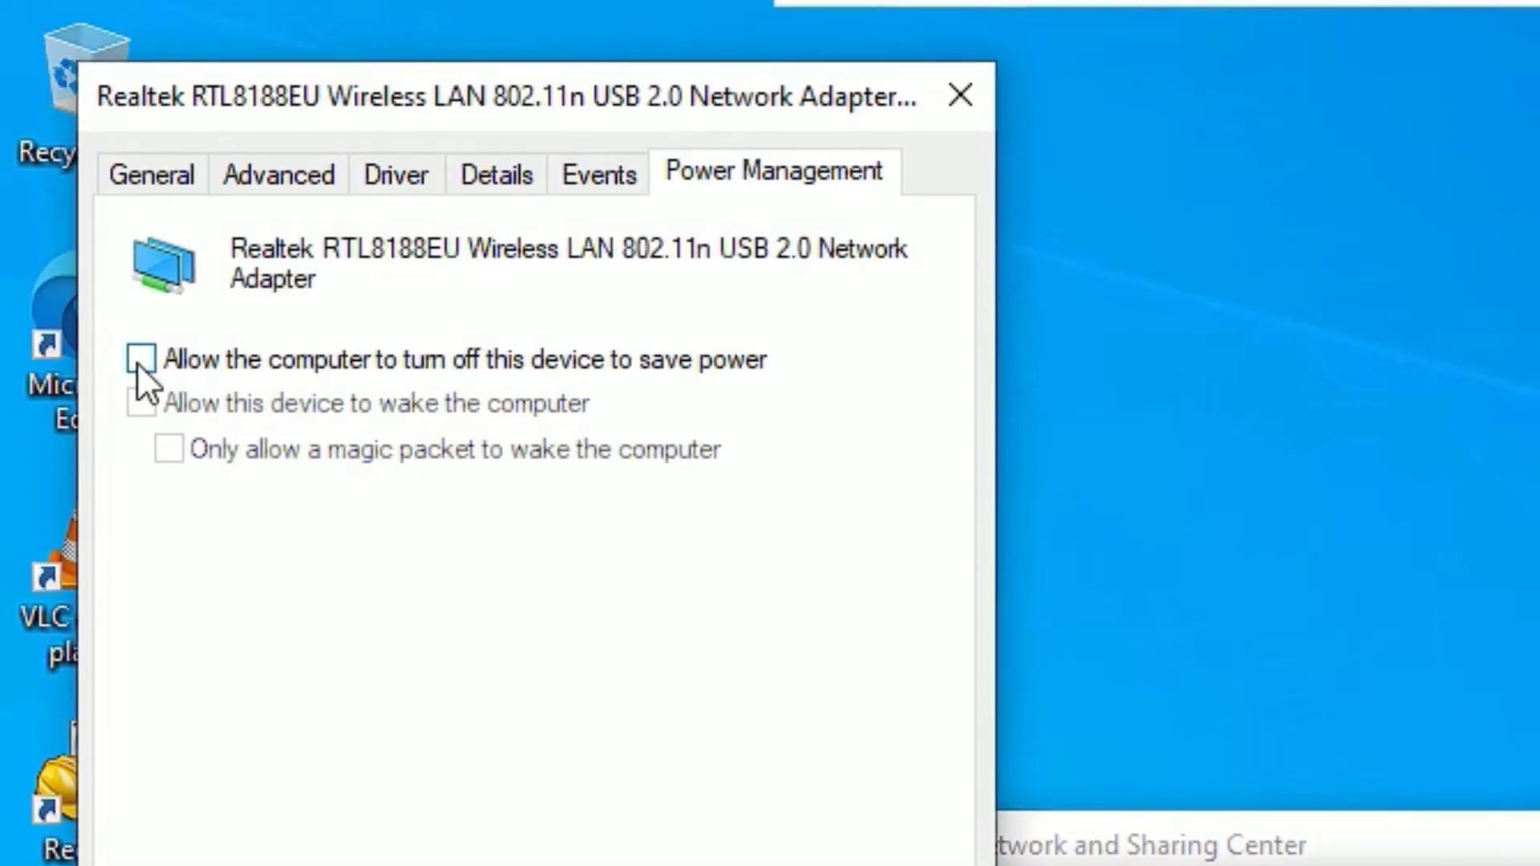
pyautogui.click(140, 359)
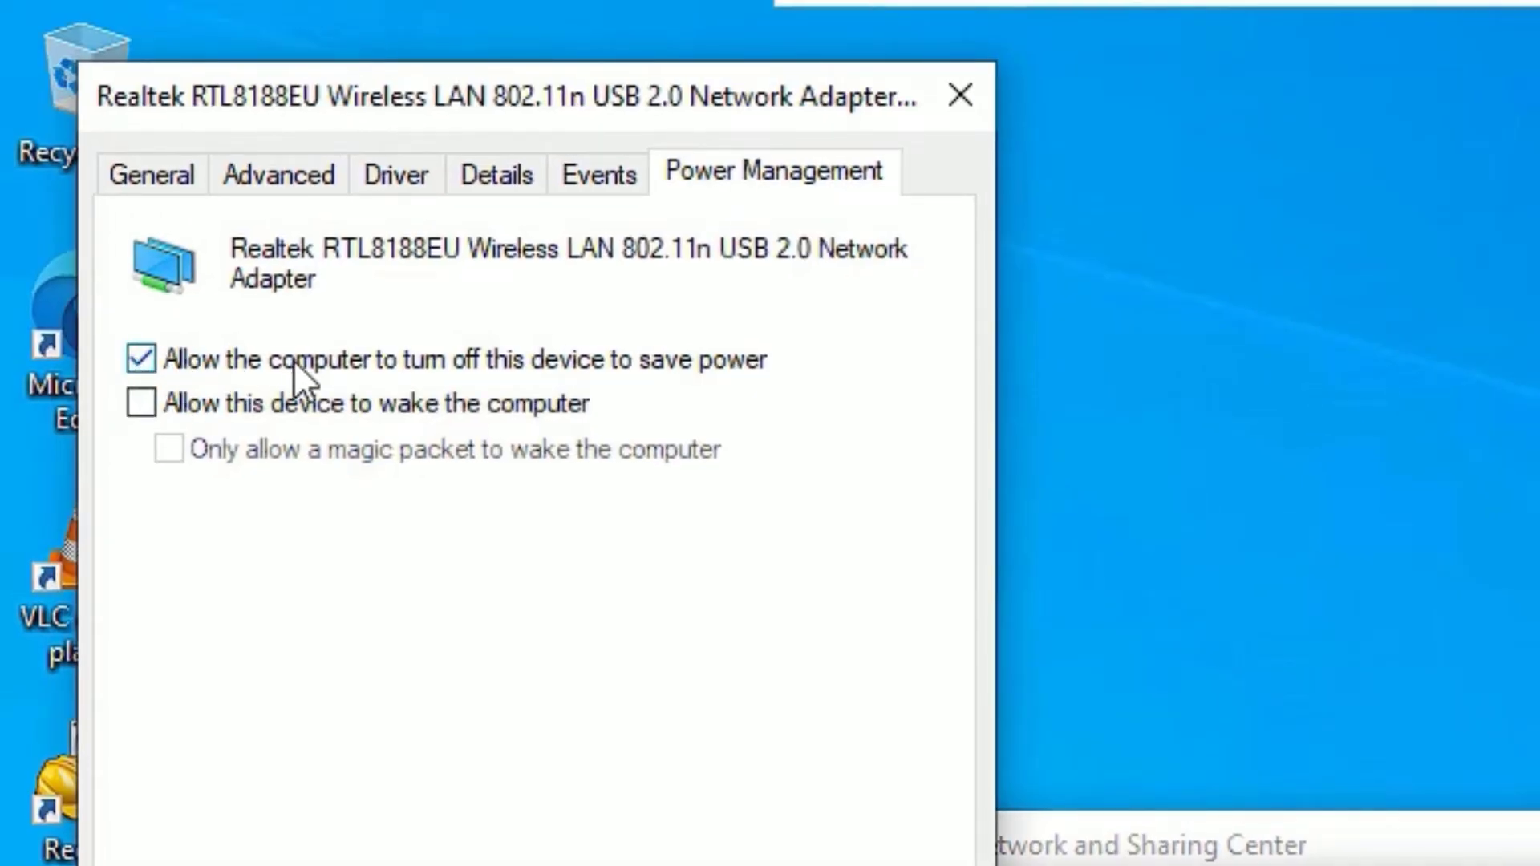
pyautogui.moveTo(621, 381)
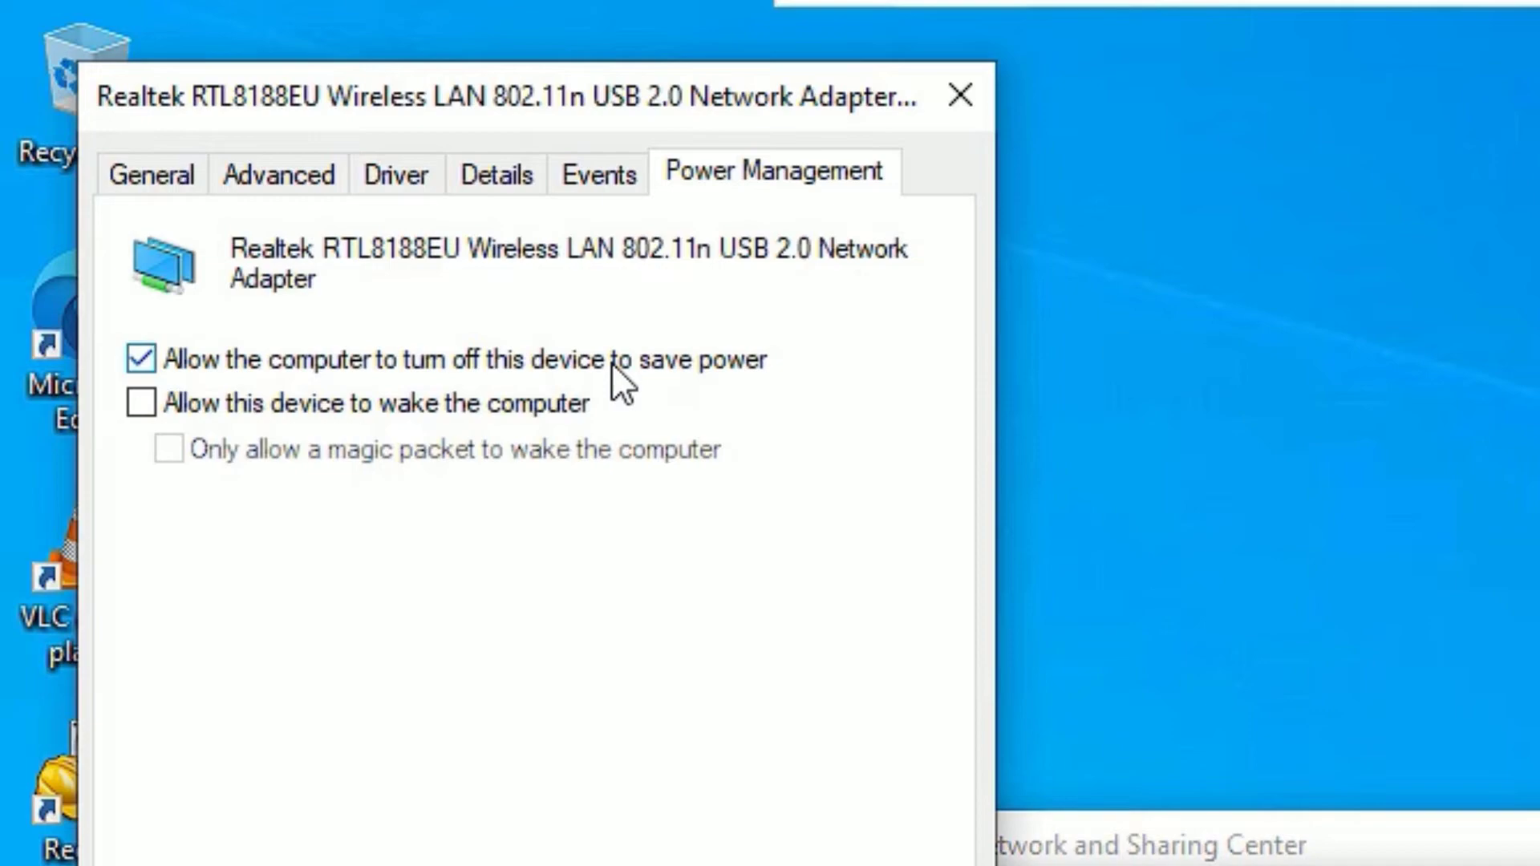
pyautogui.click(141, 358)
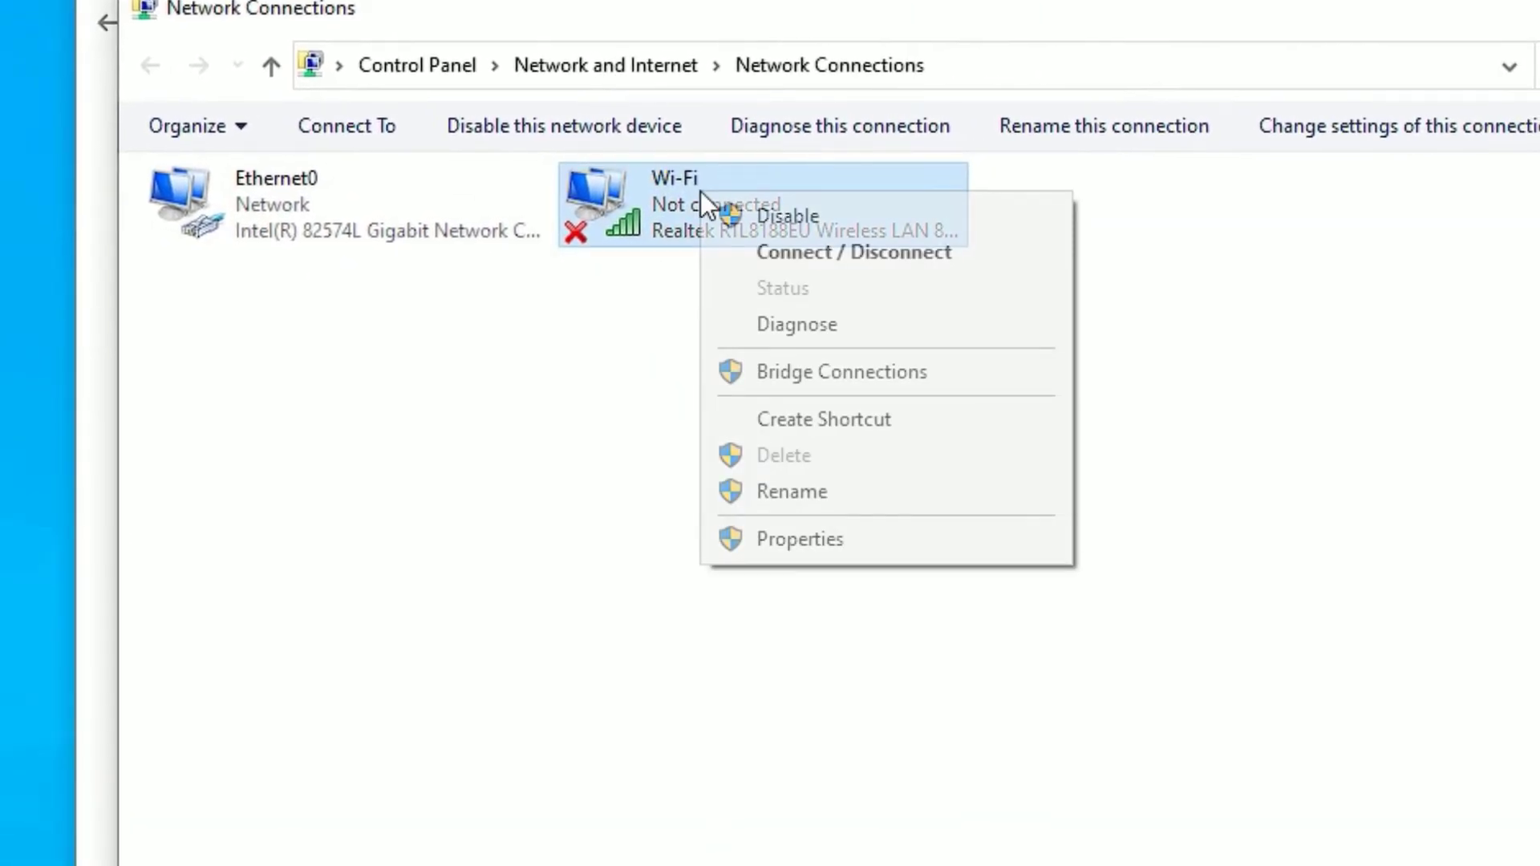
pyautogui.moveTo(808, 562)
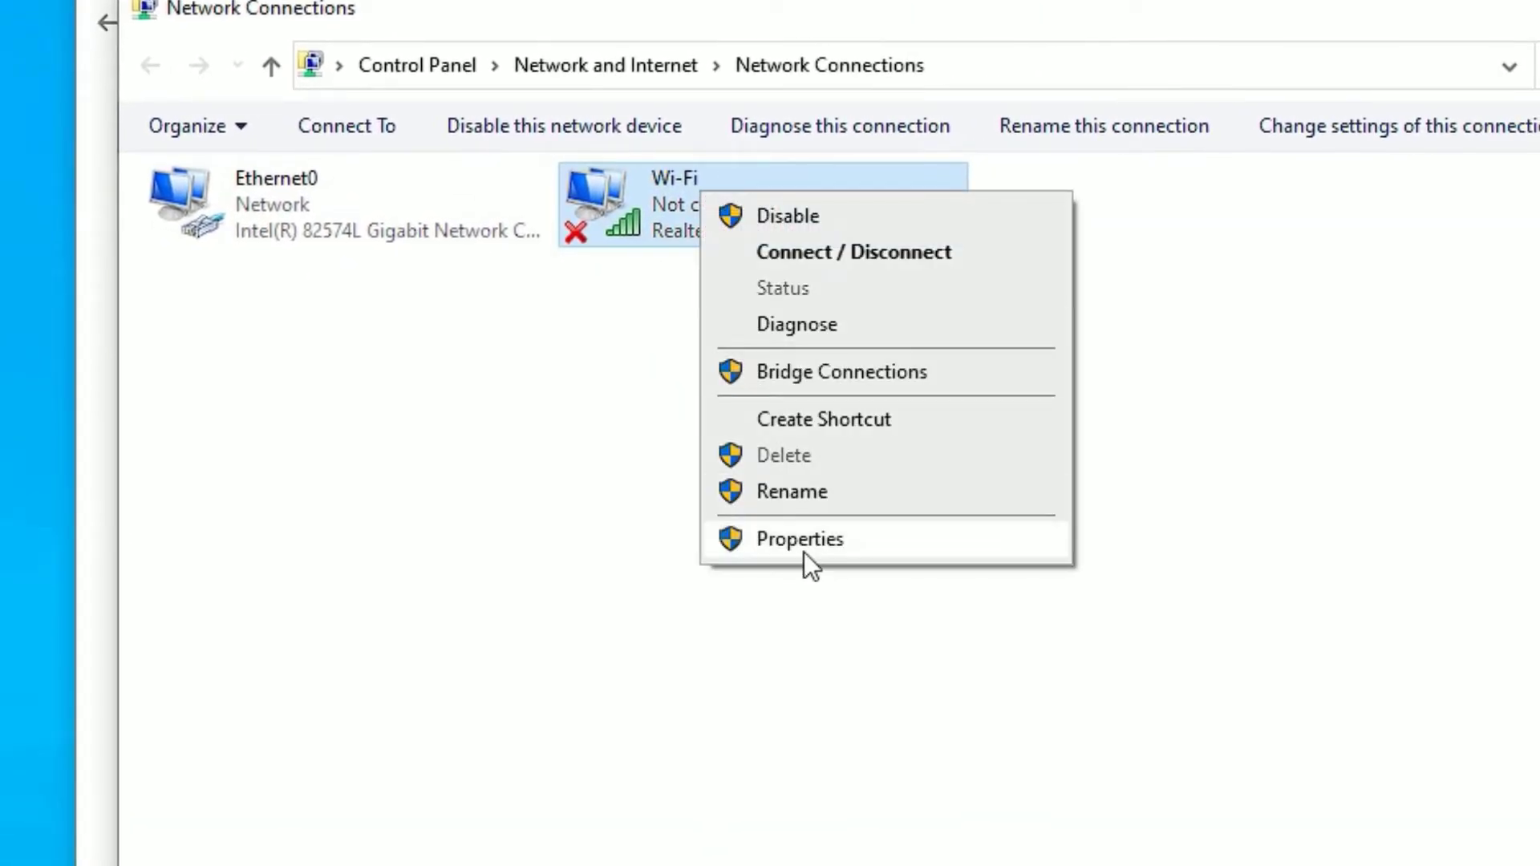
# Search automatically for a newer Wi-Fi driver, then choose to install one manually instead
pyautogui.click(800, 538)
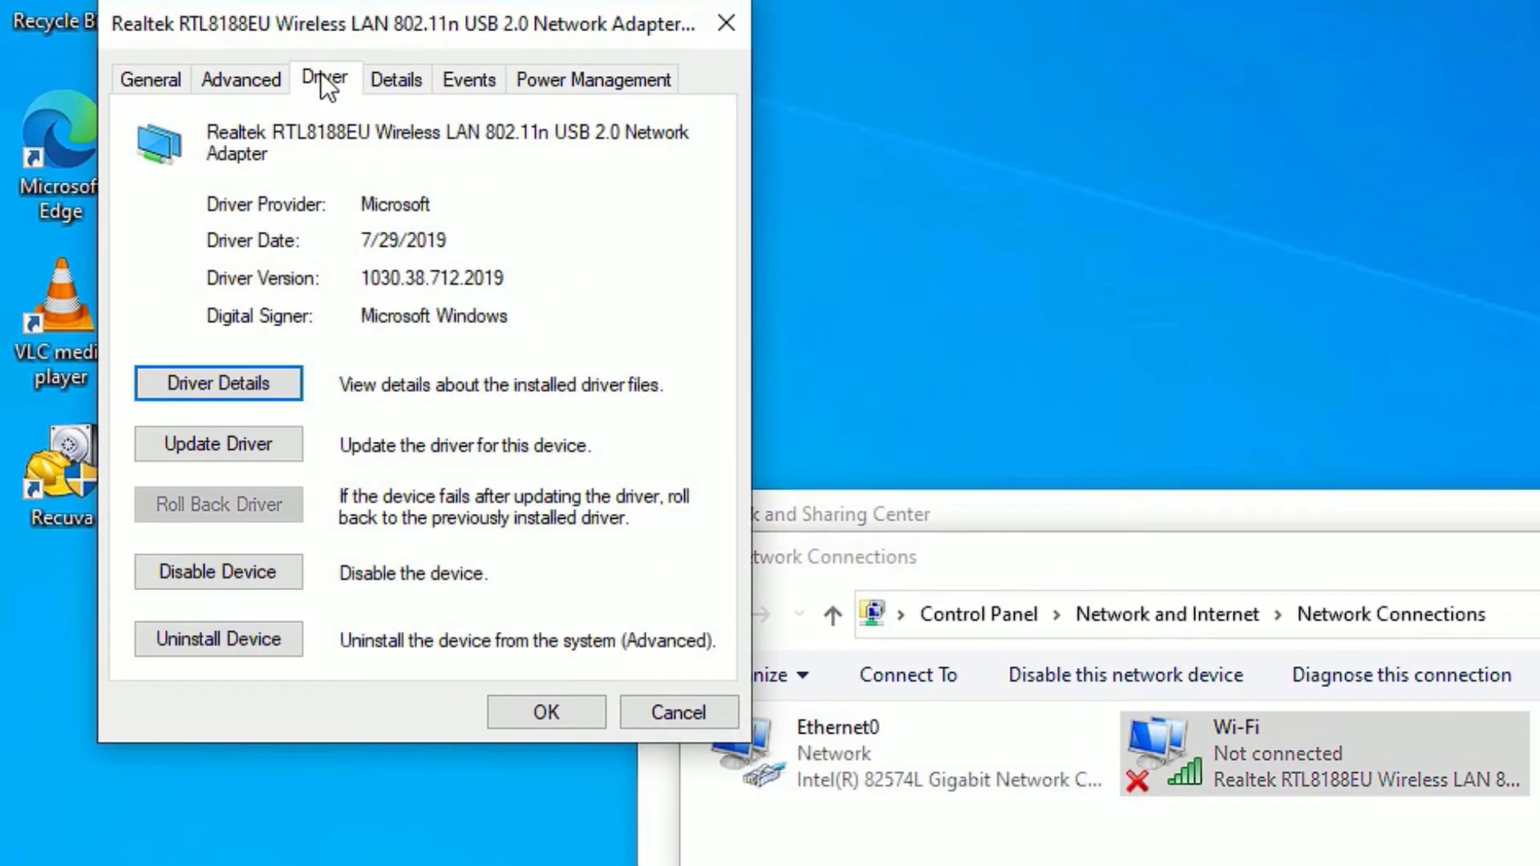
pyautogui.moveTo(217, 443)
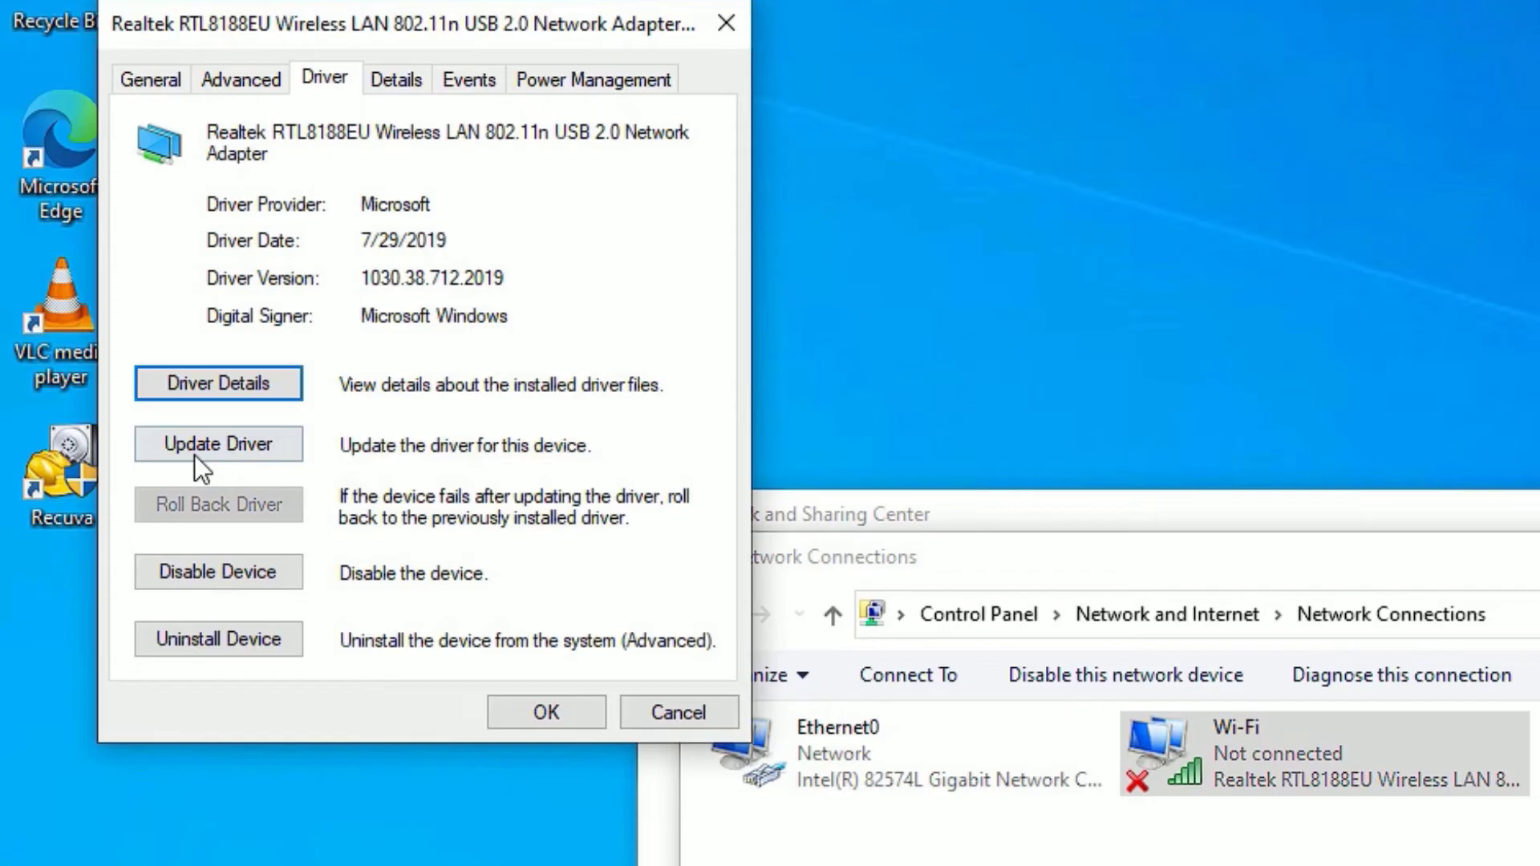
pyautogui.click(218, 443)
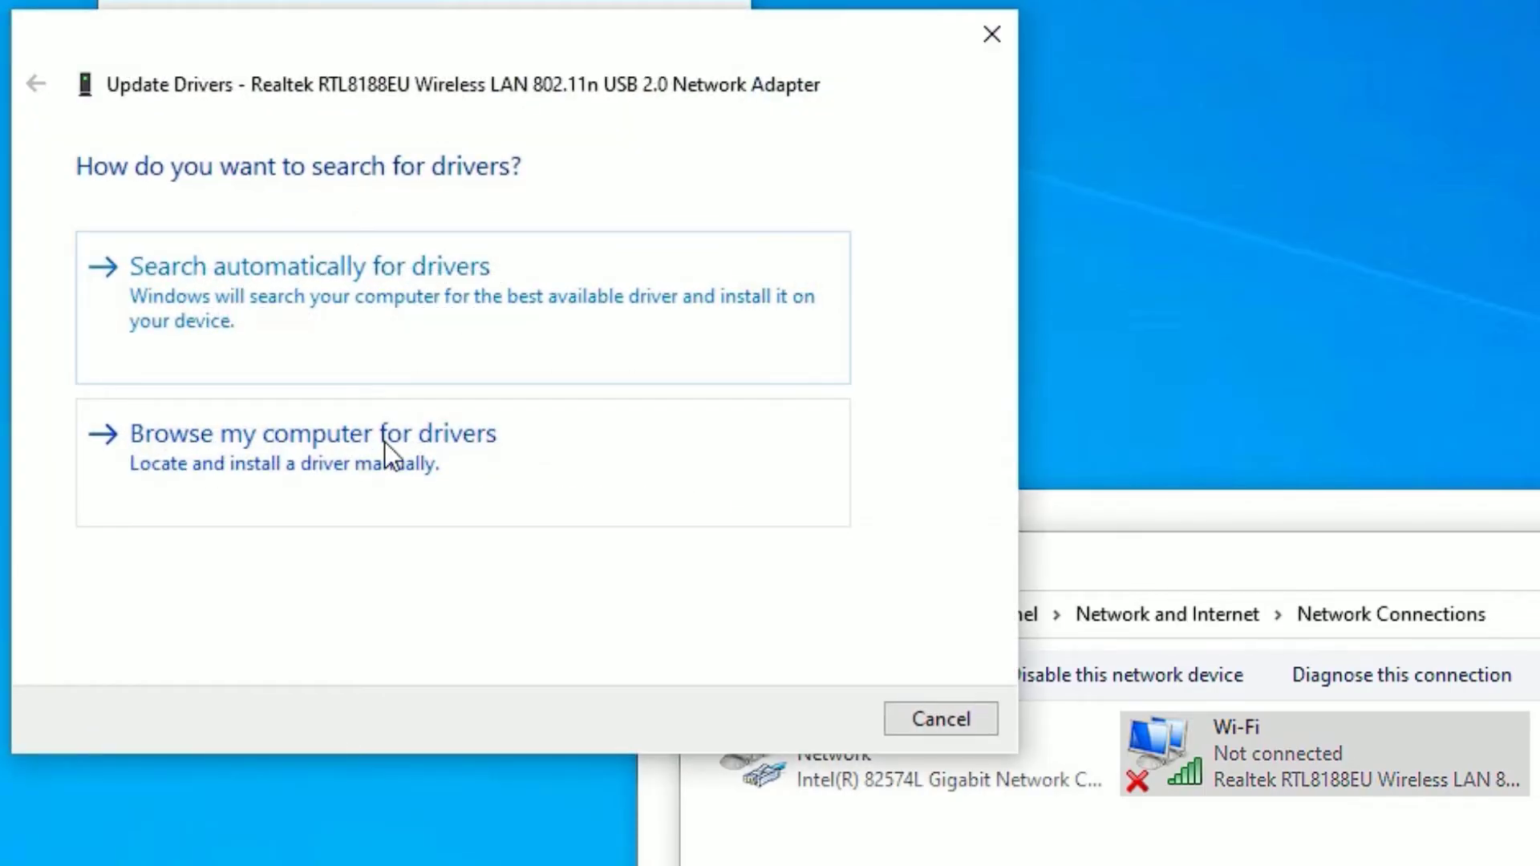
pyautogui.moveTo(338, 393)
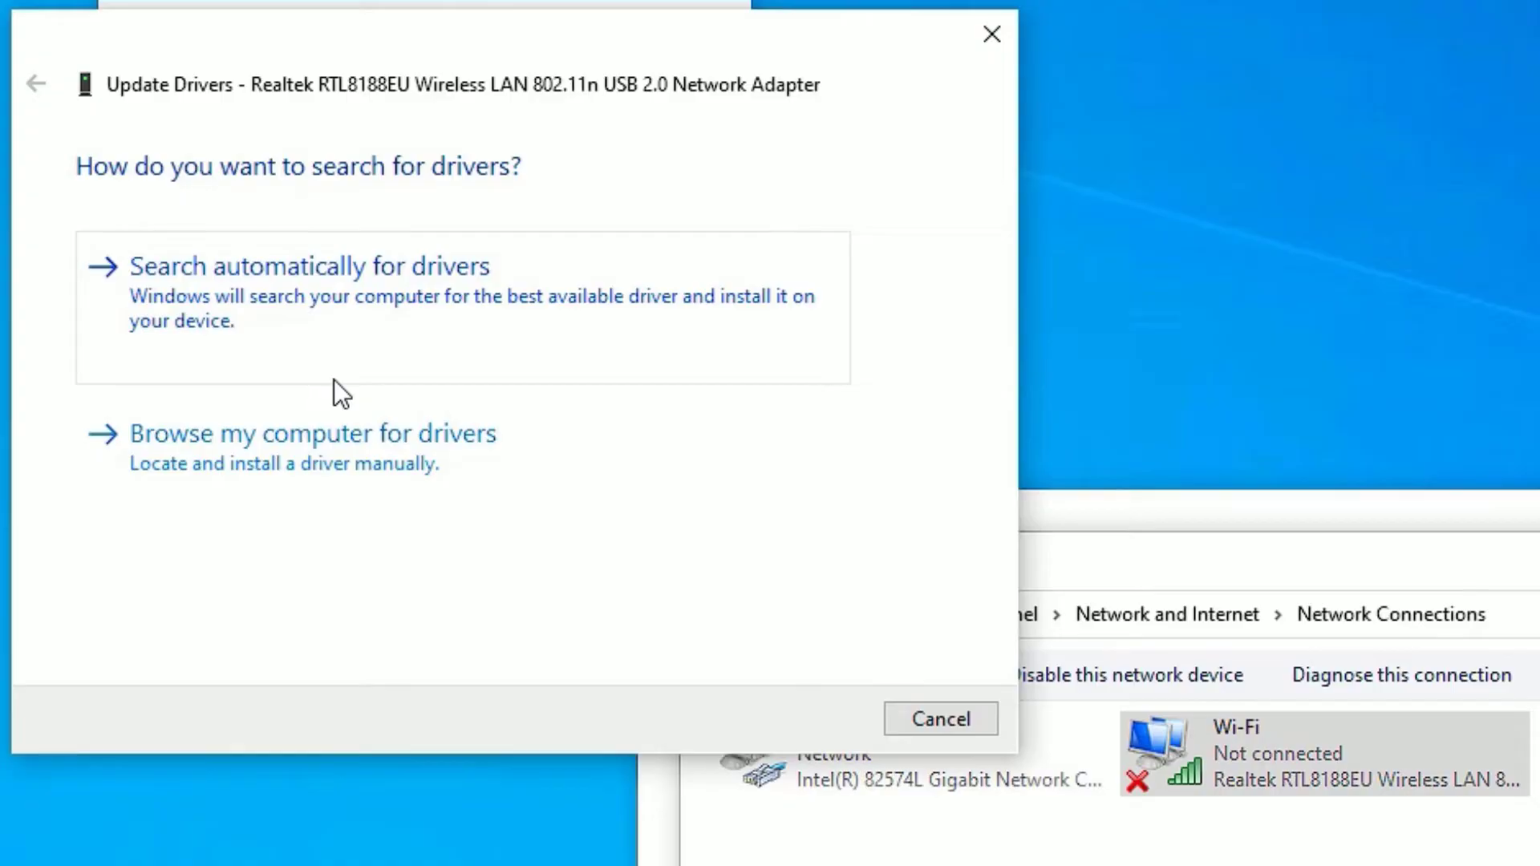
pyautogui.moveTo(200, 342)
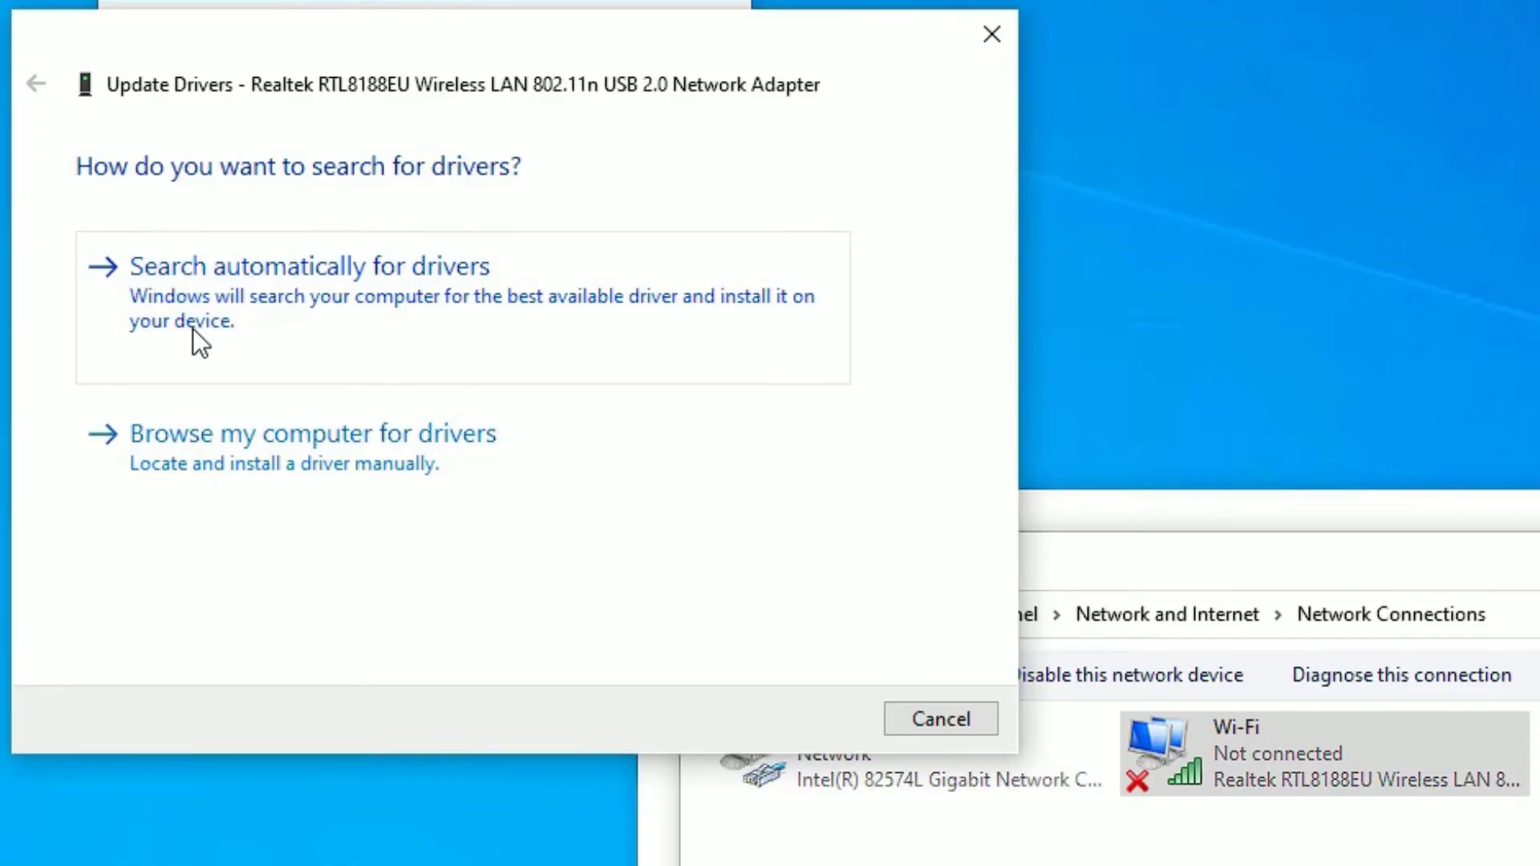
pyautogui.click(308, 267)
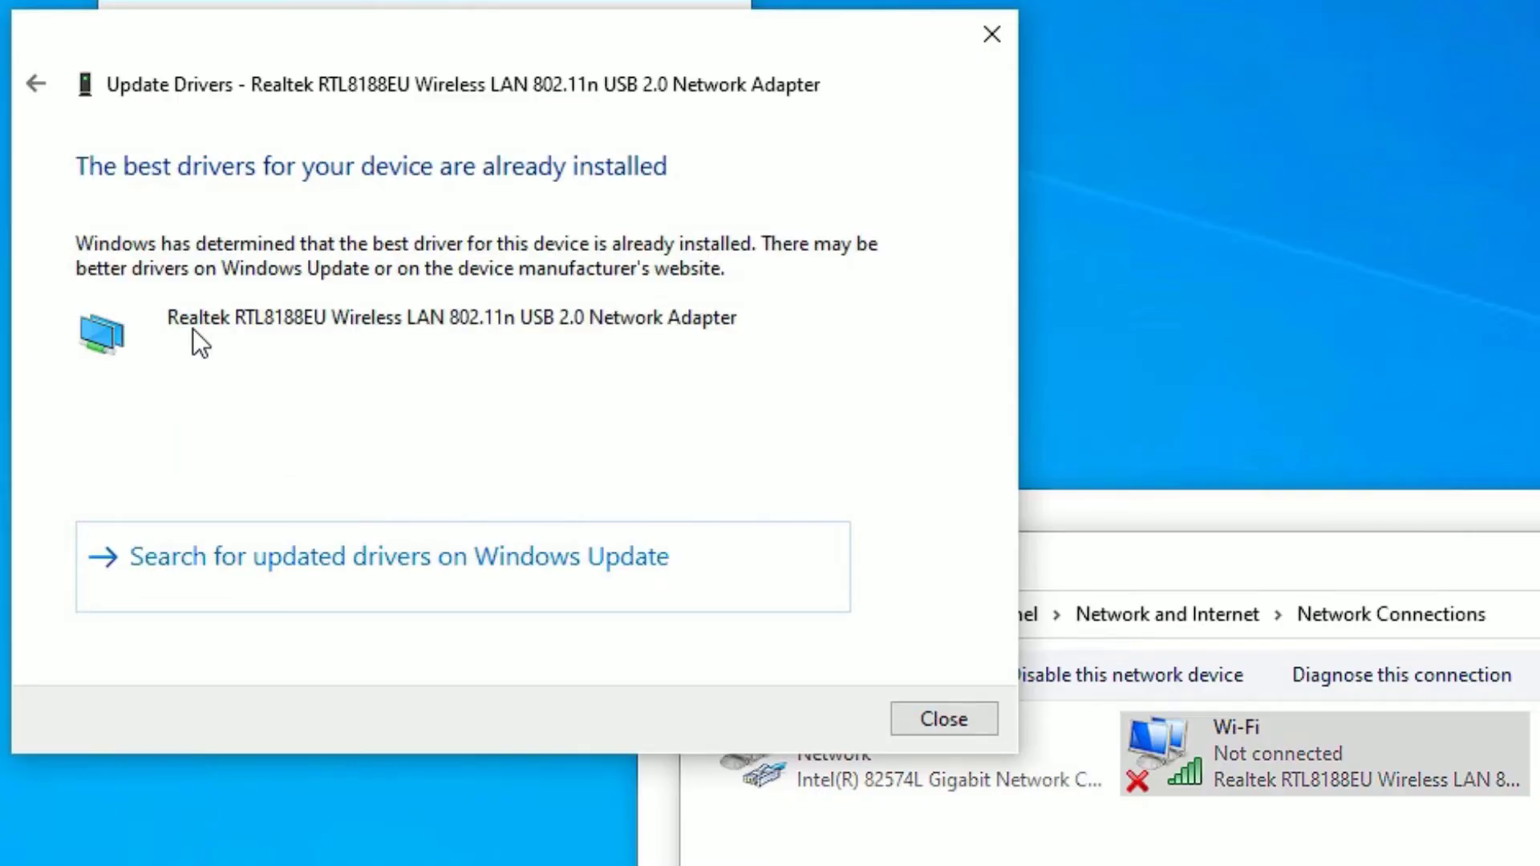
pyautogui.click(36, 83)
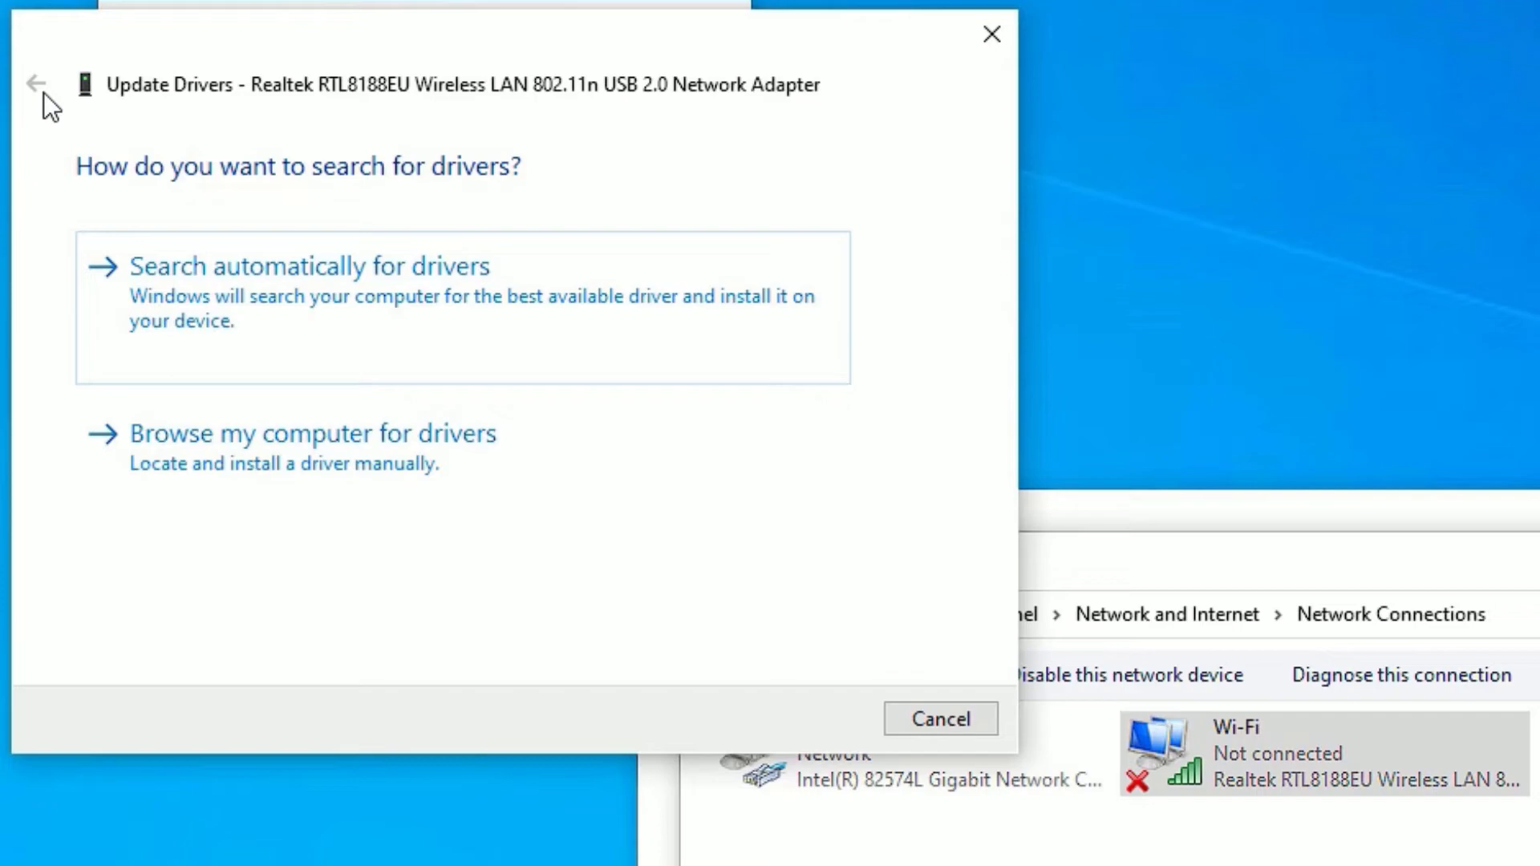
pyautogui.moveTo(182, 452)
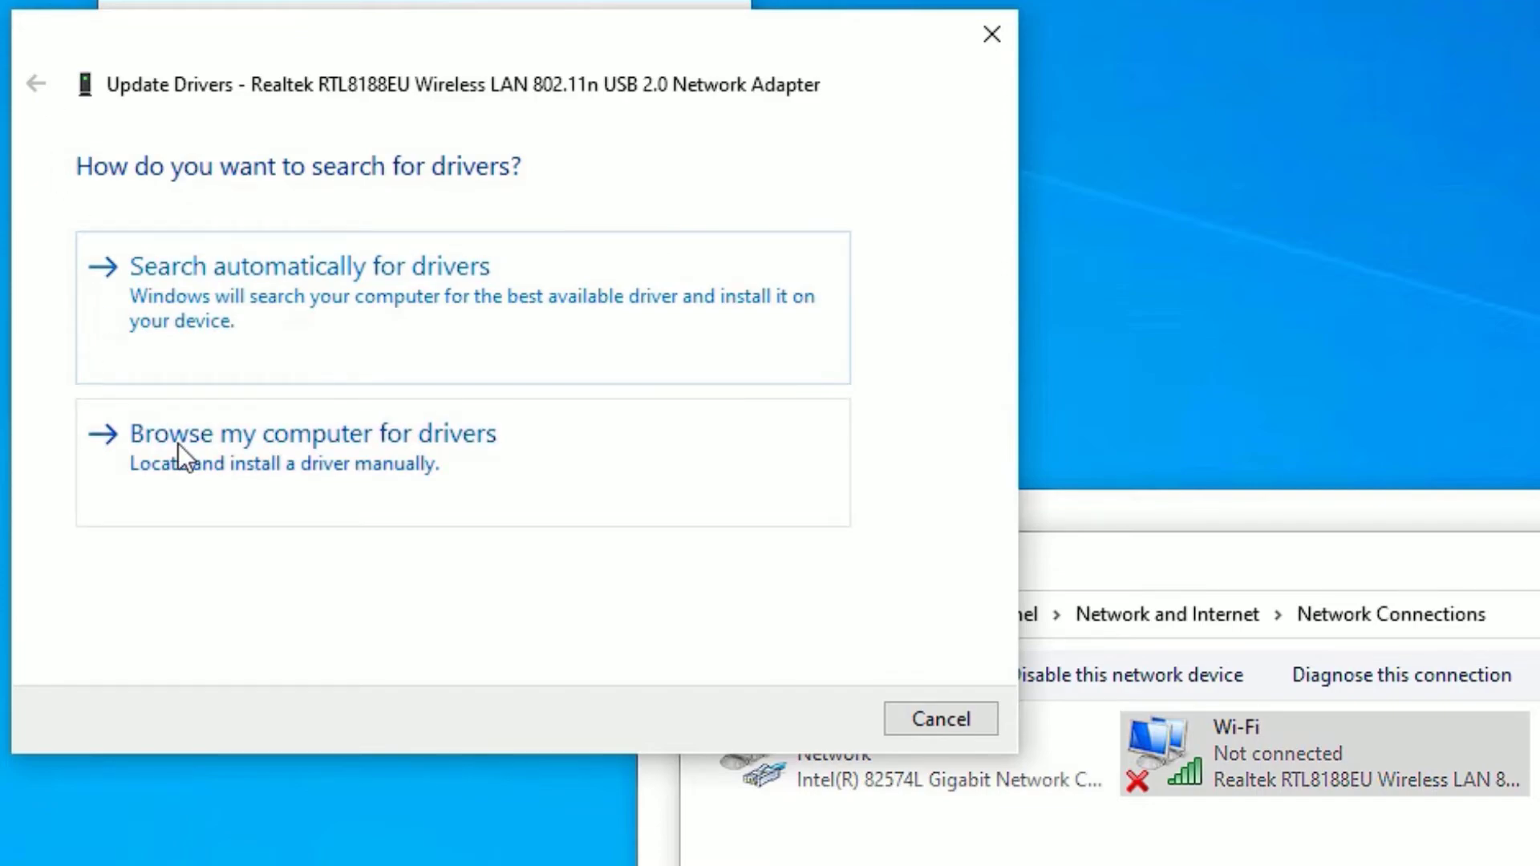
pyautogui.click(310, 433)
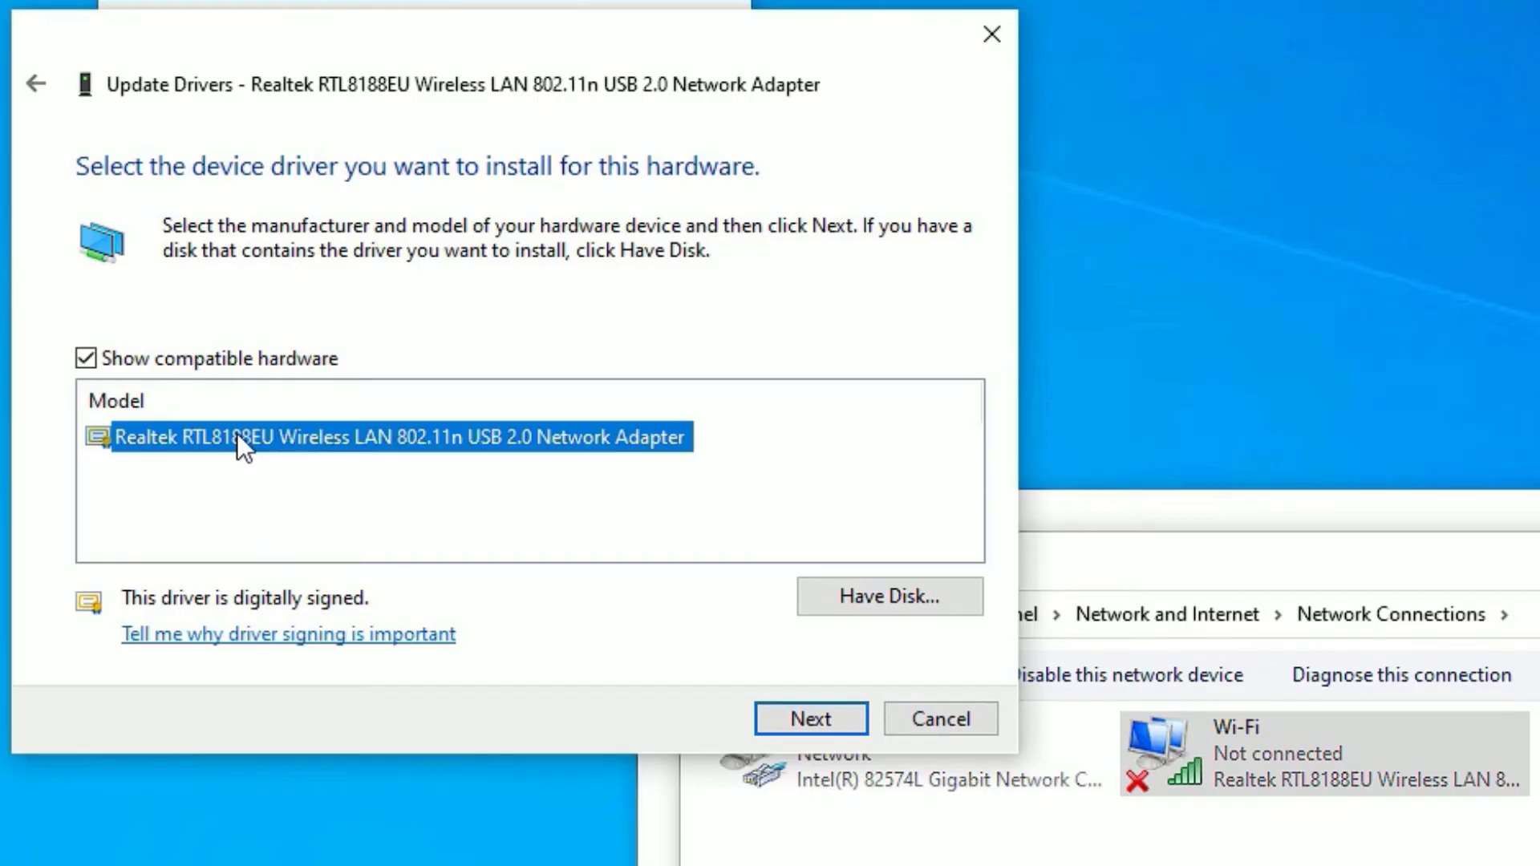
# Install the selected Realtek RTL8188EU adapter driver
pyautogui.click(810, 718)
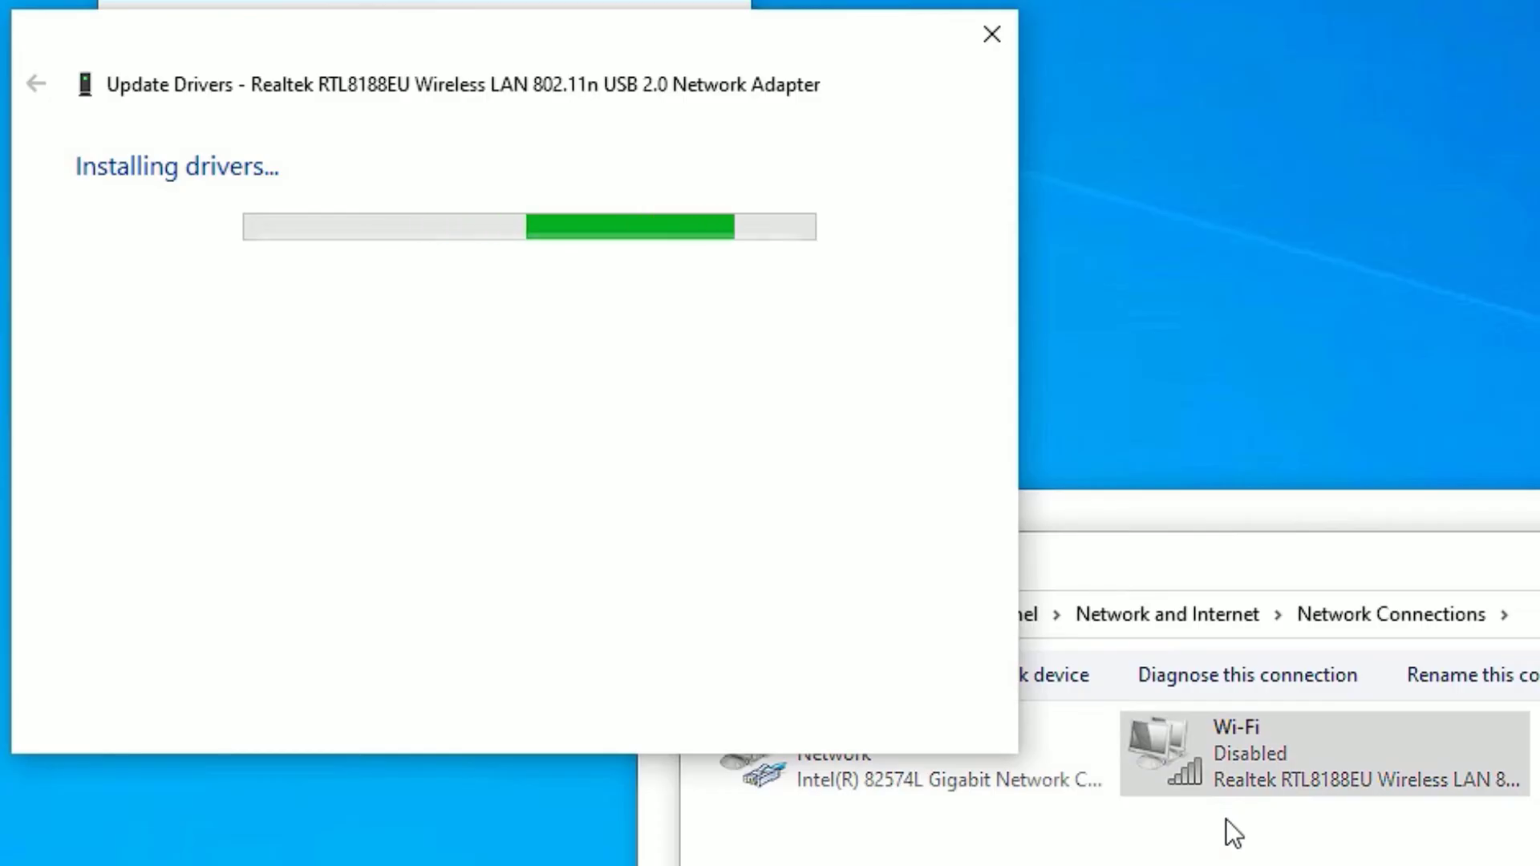
pyautogui.moveTo(390, 180)
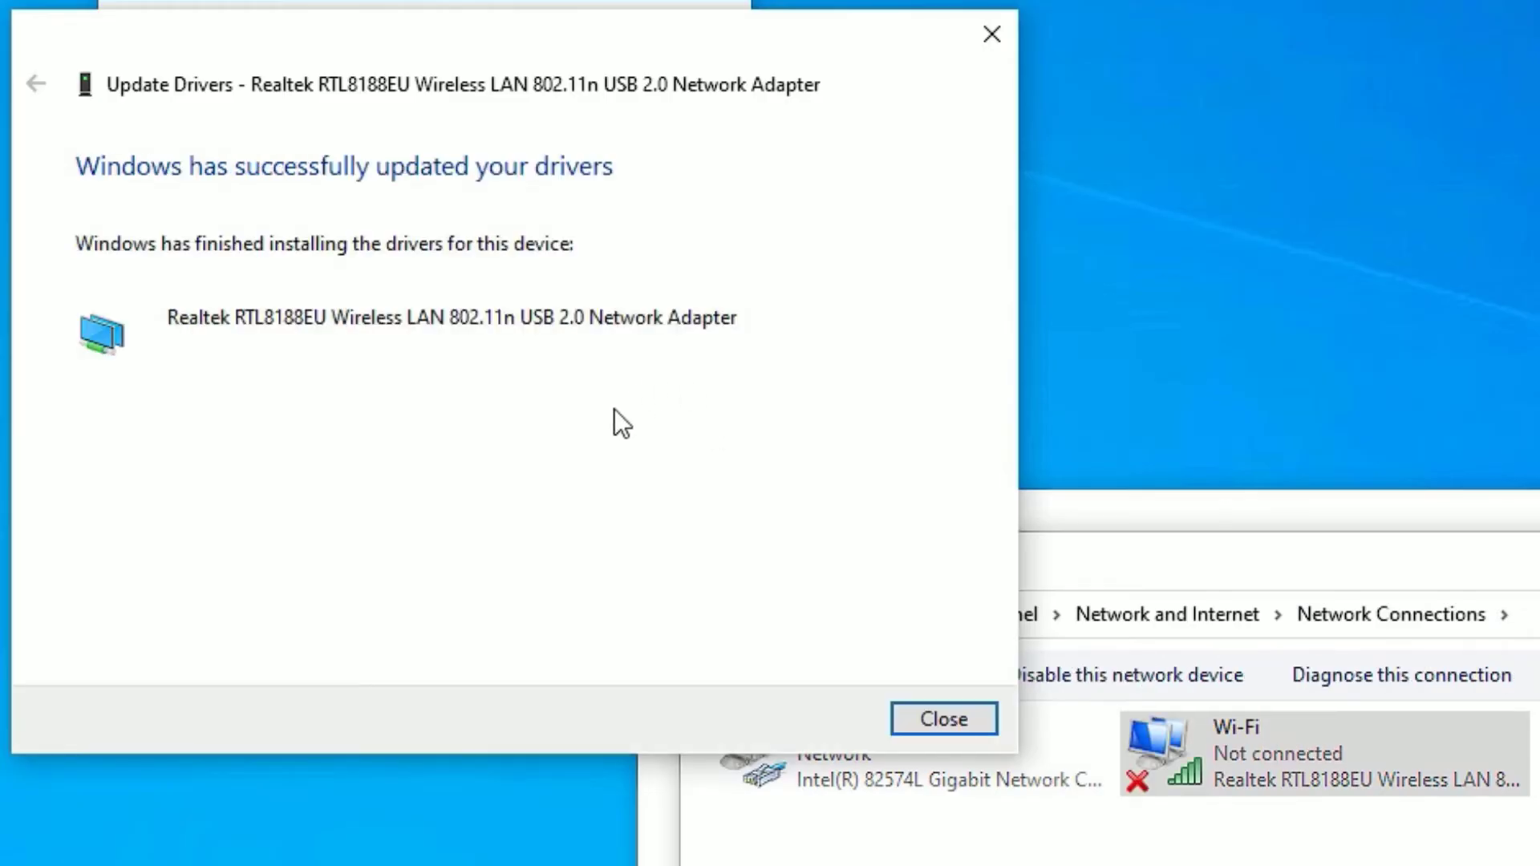
pyautogui.moveTo(539, 200)
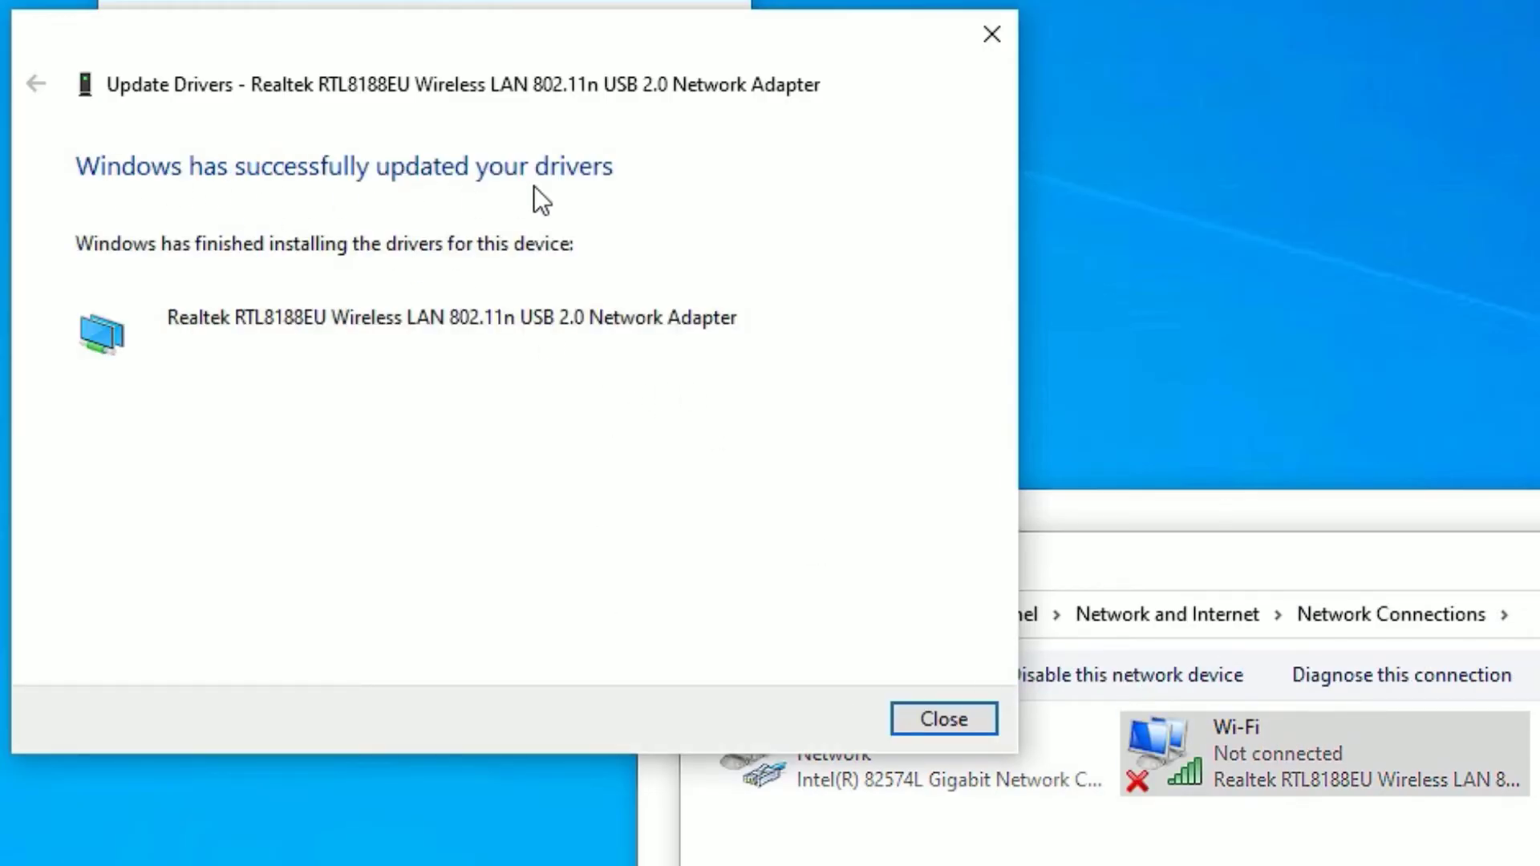
pyautogui.moveTo(1331, 613)
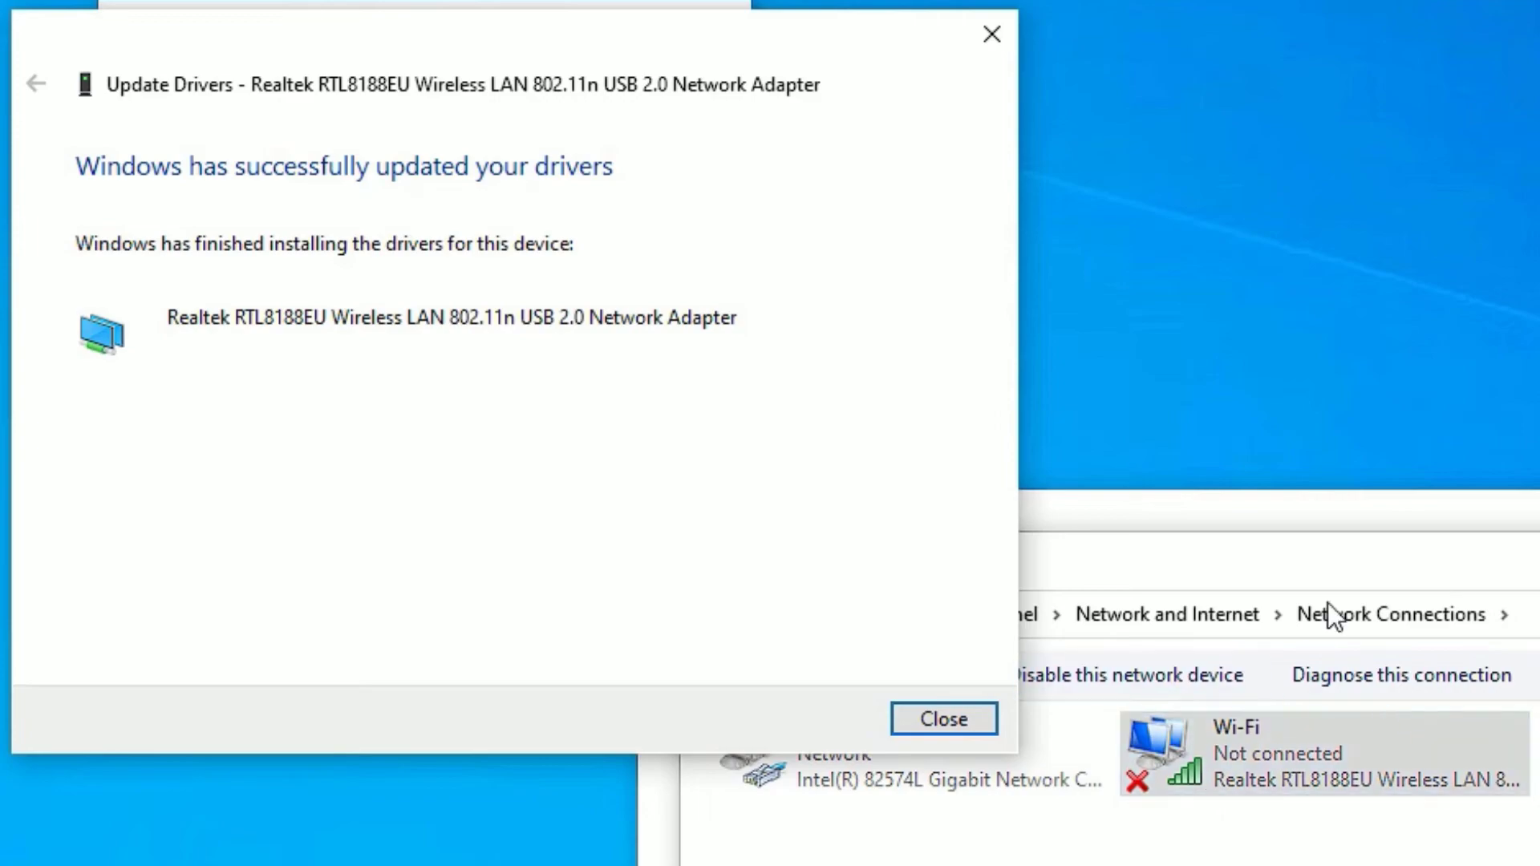
pyautogui.moveTo(971, 625)
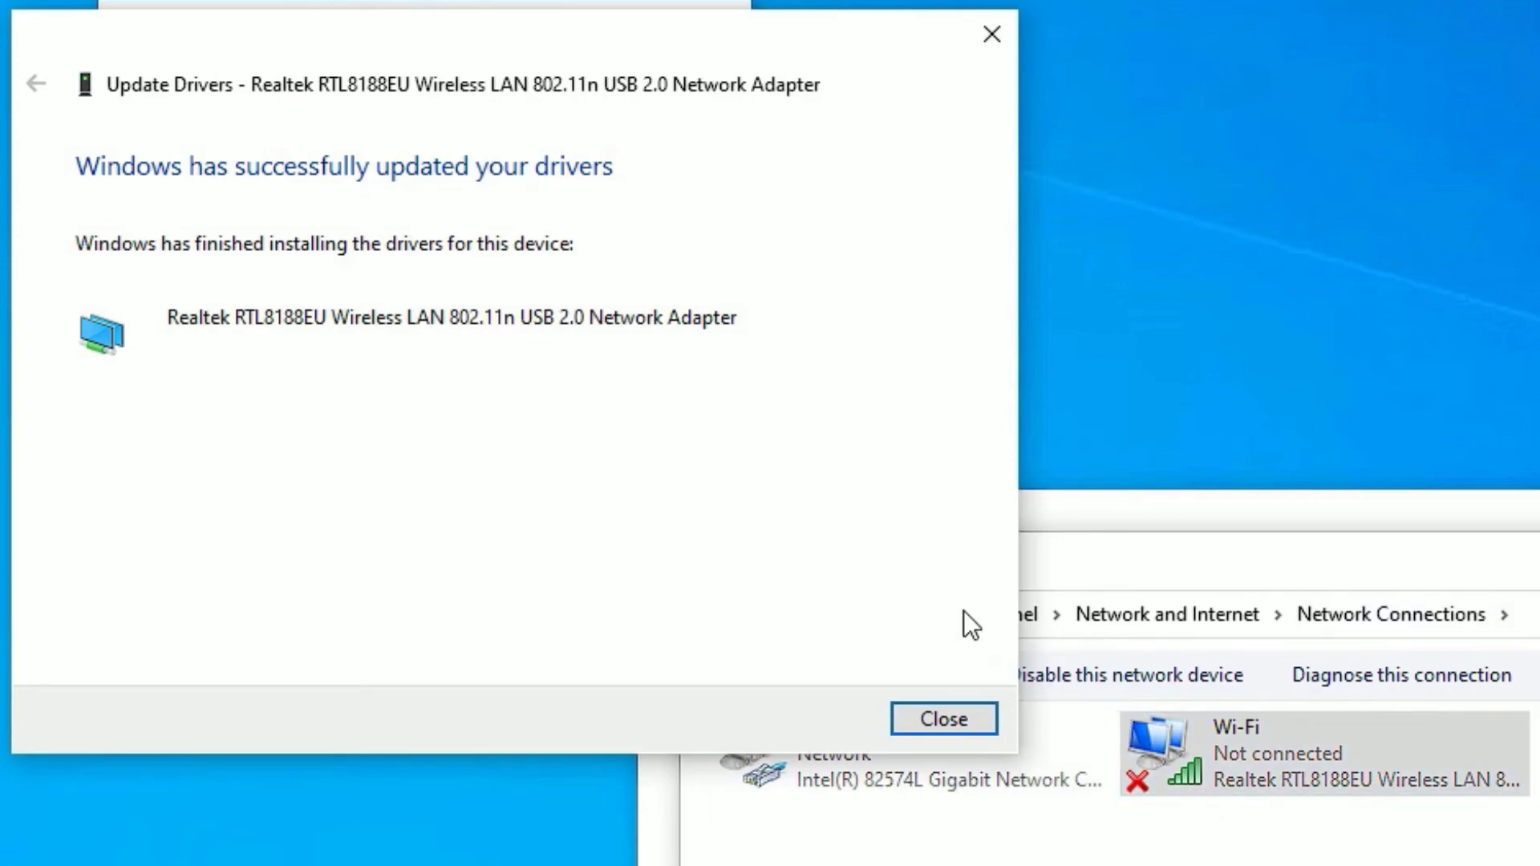
# Close the driver wizard and uncheck 'Allow the computer to turn off this device to save power'
pyautogui.click(941, 718)
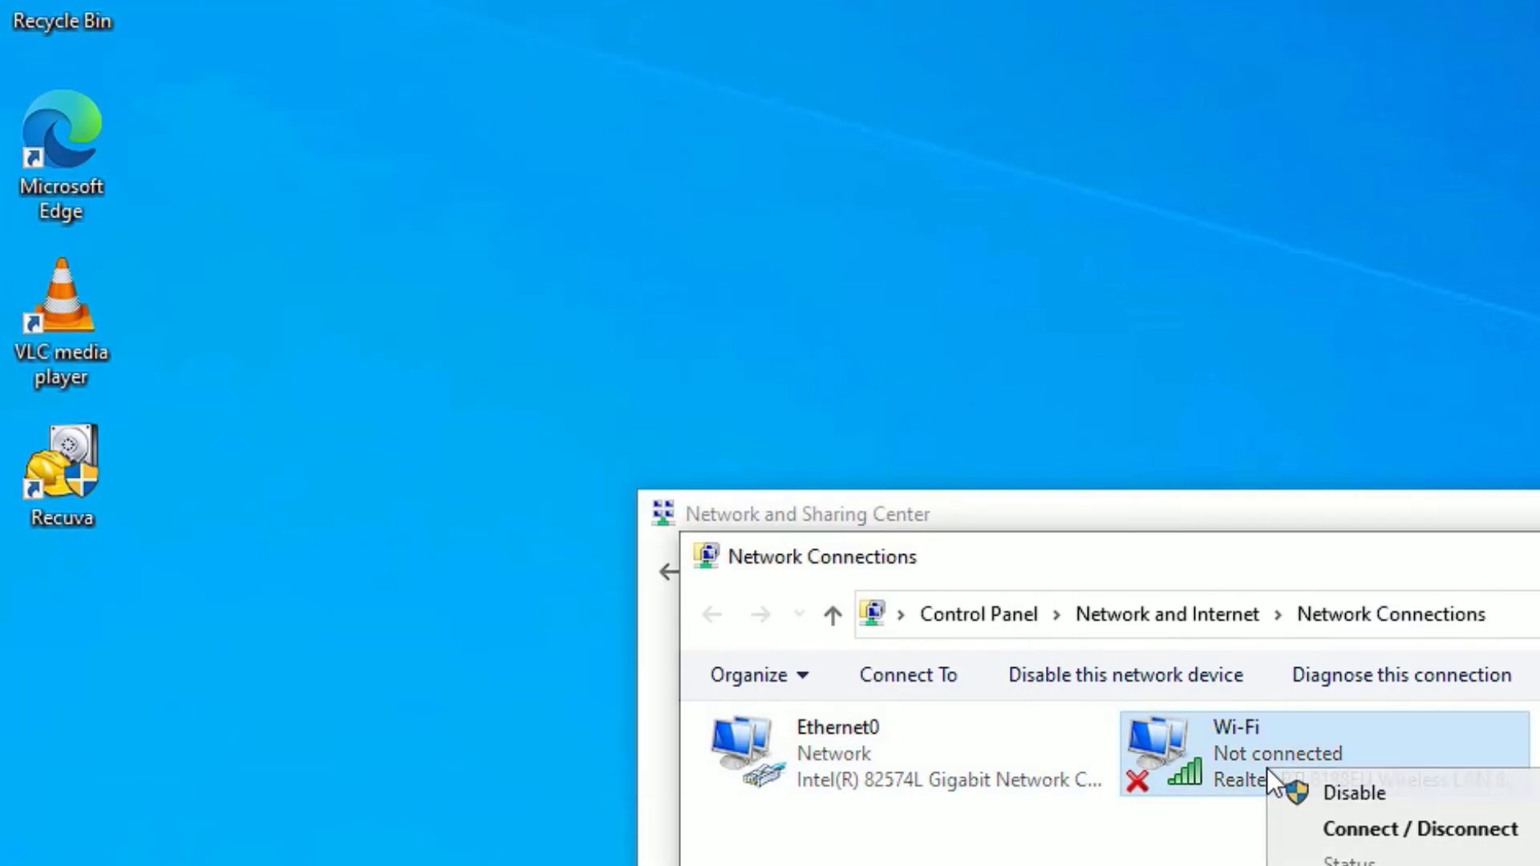
pyautogui.click(1356, 859)
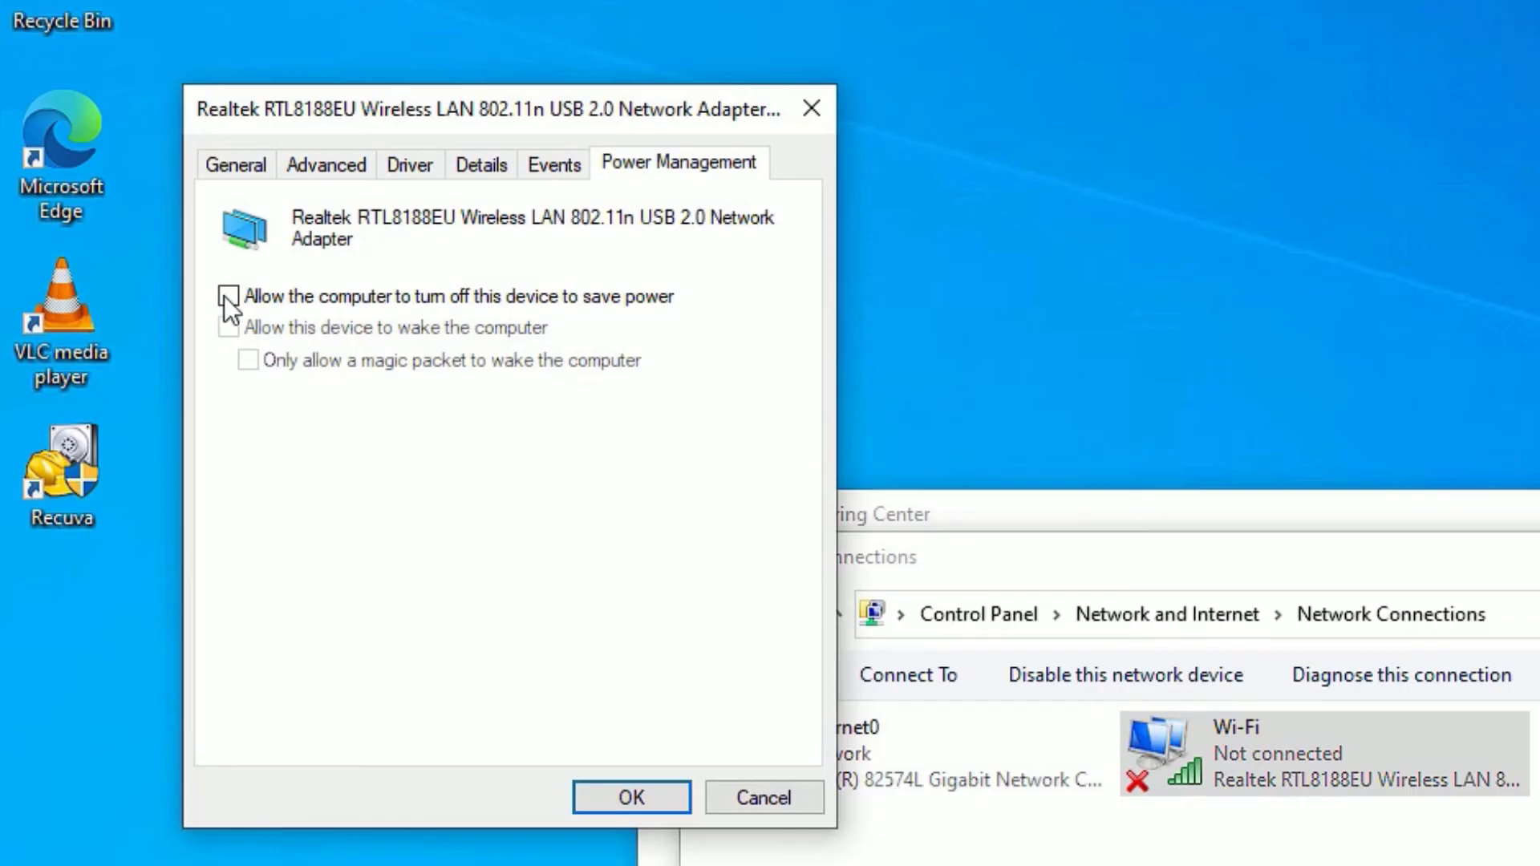
pyautogui.click(228, 296)
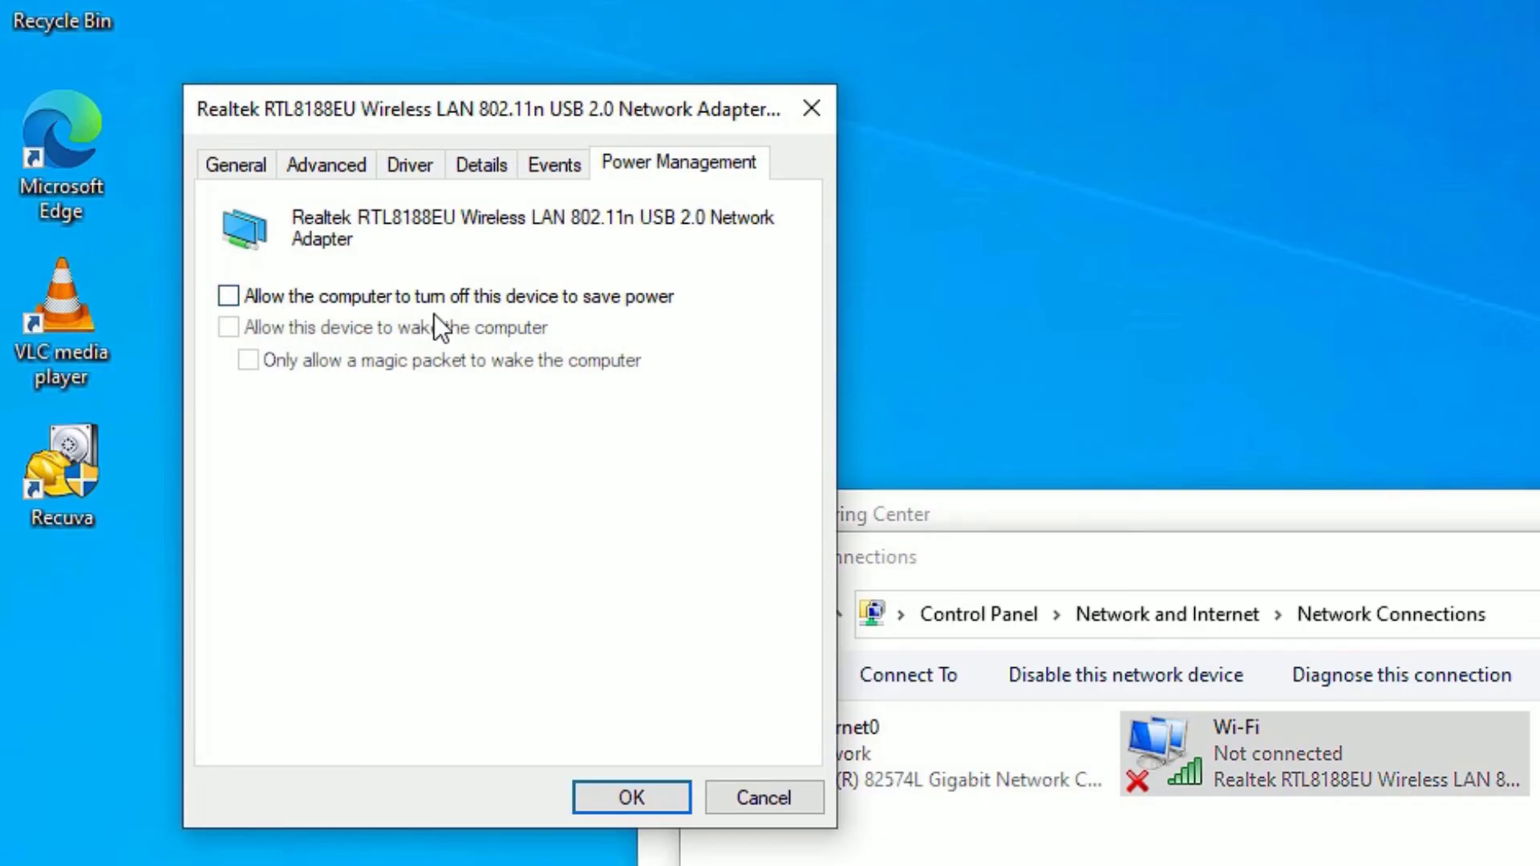
pyautogui.moveTo(305, 322)
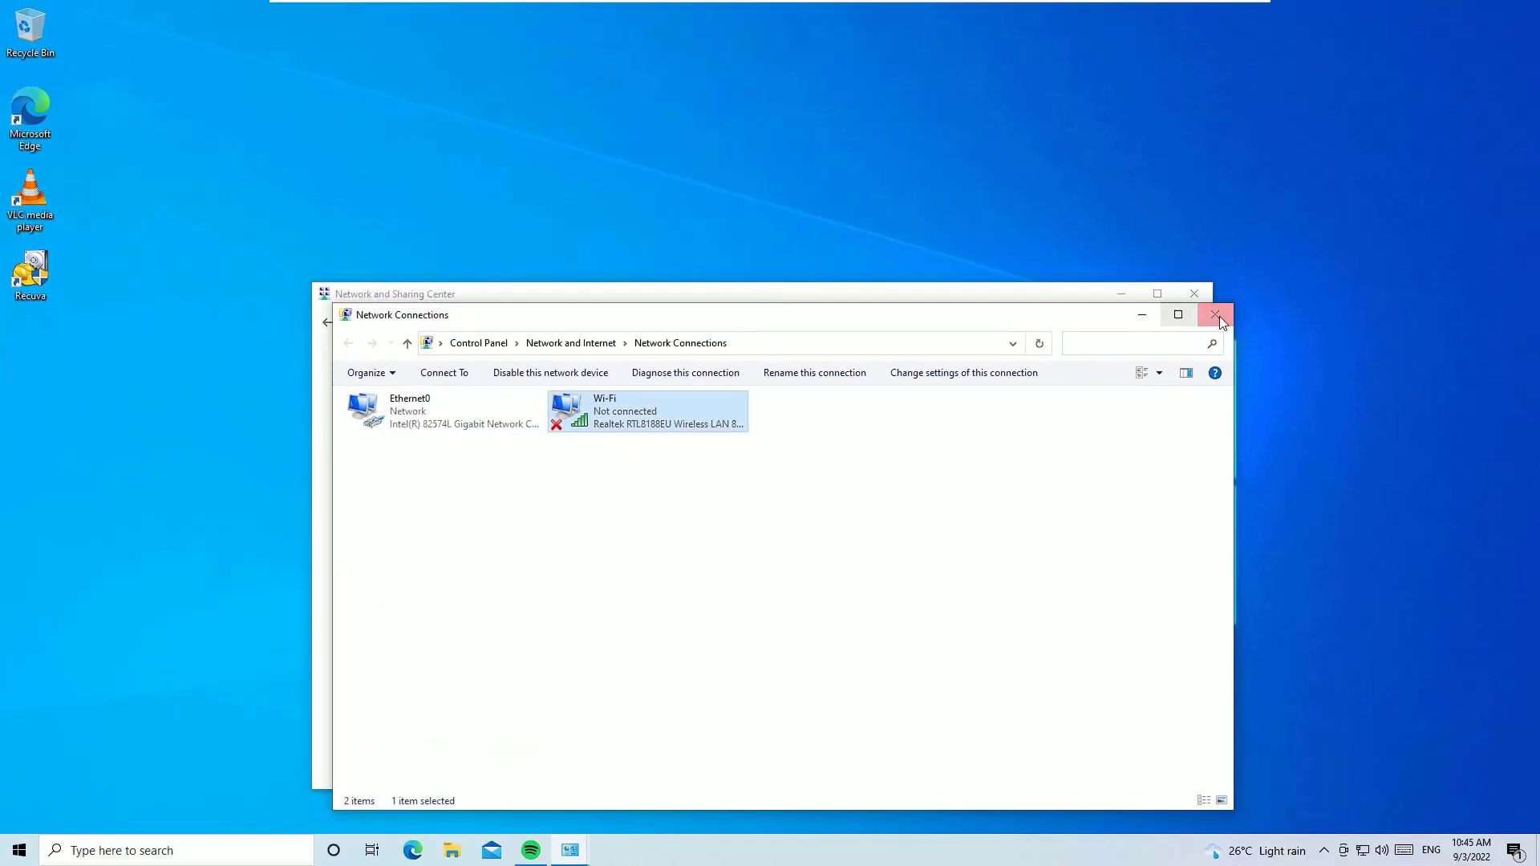
# Close Network Connections and show the available Wi-Fi networks from the system tray
pyautogui.click(1216, 314)
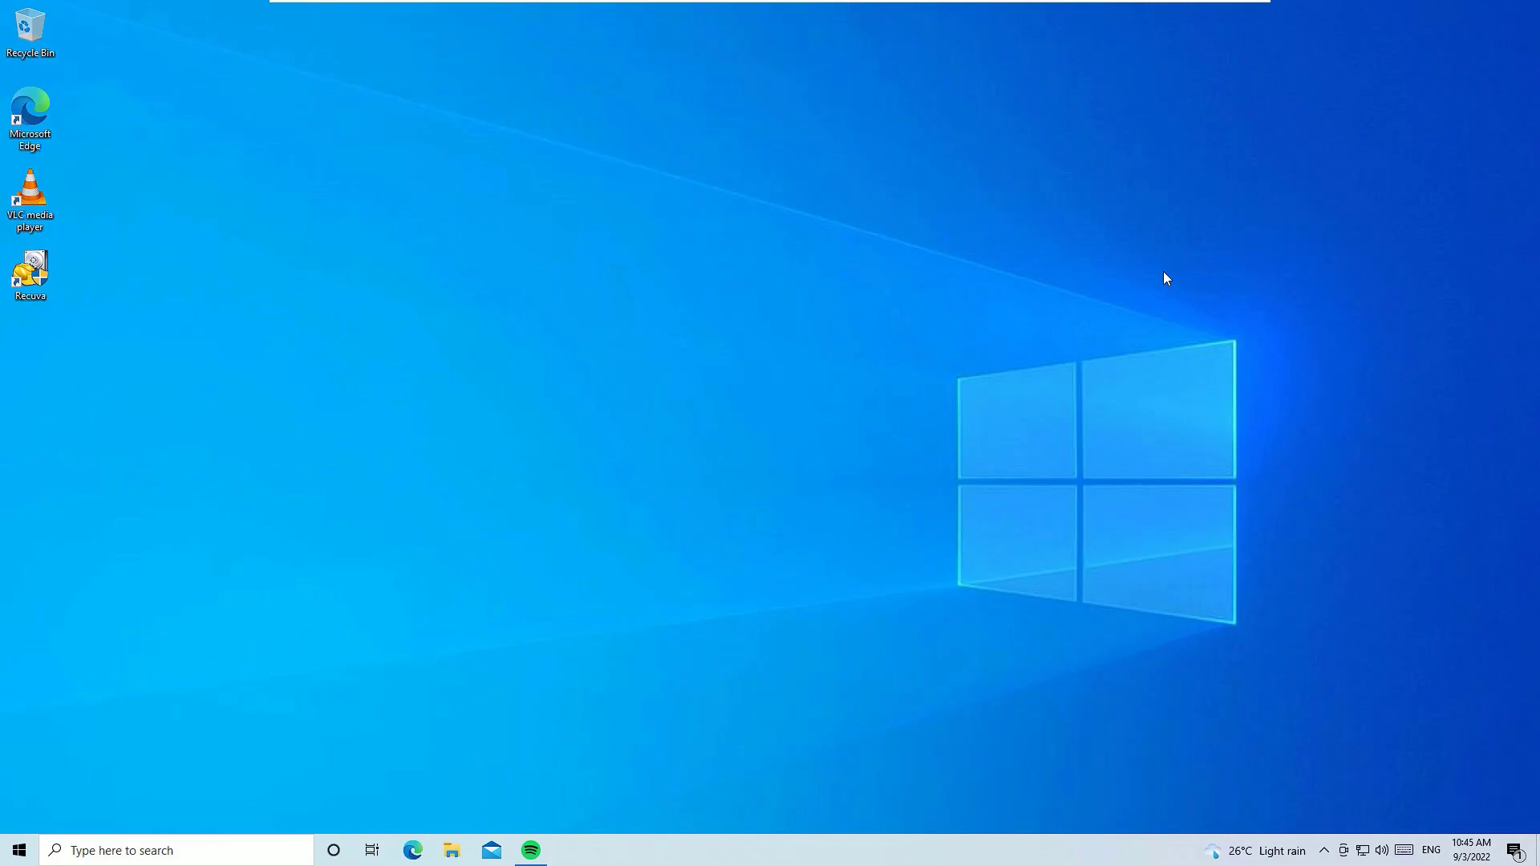
pyautogui.click(1361, 850)
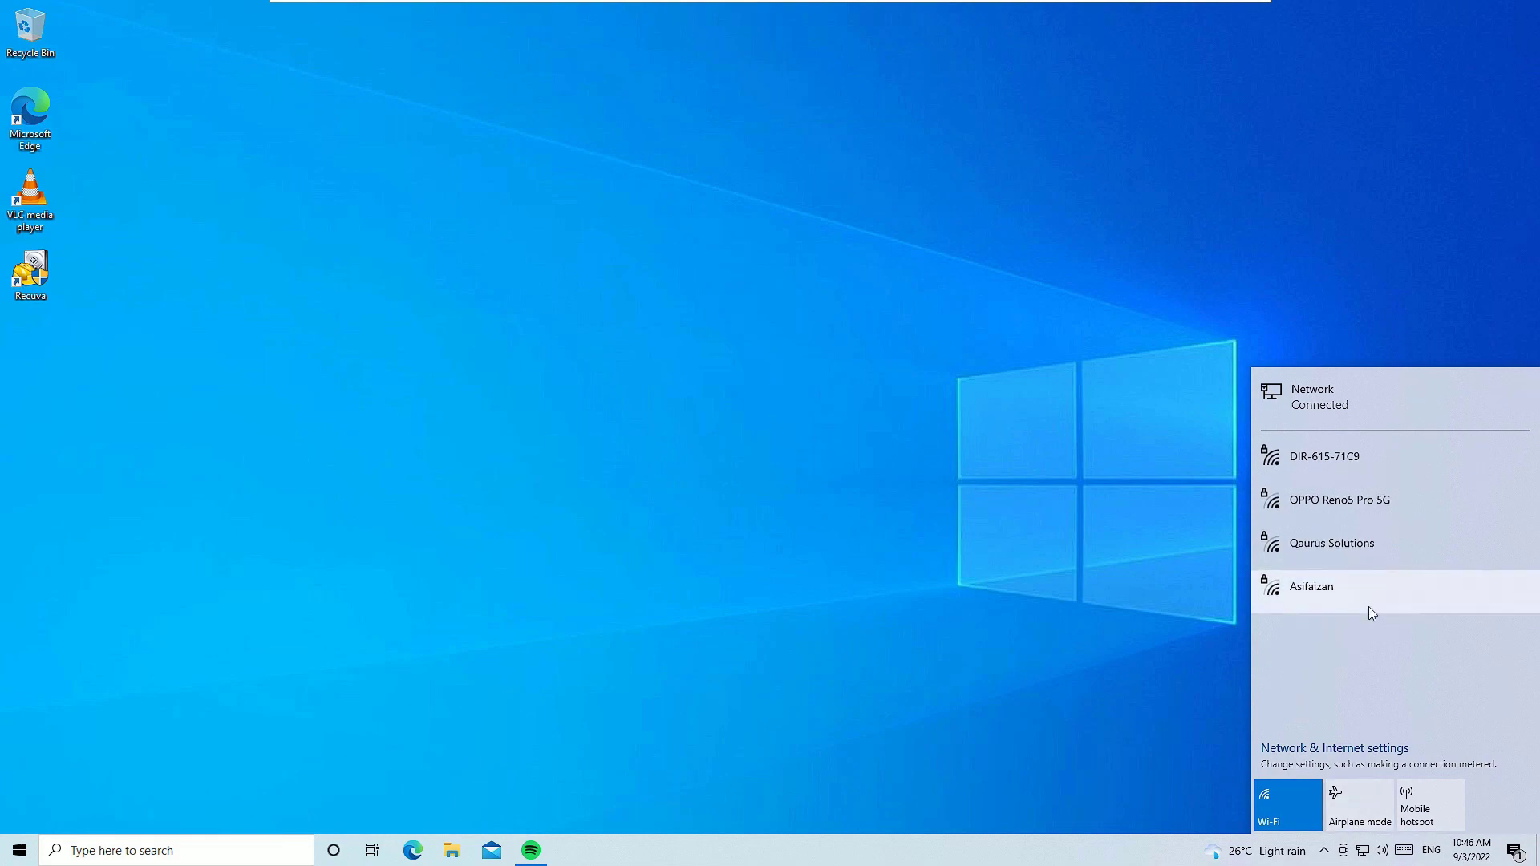